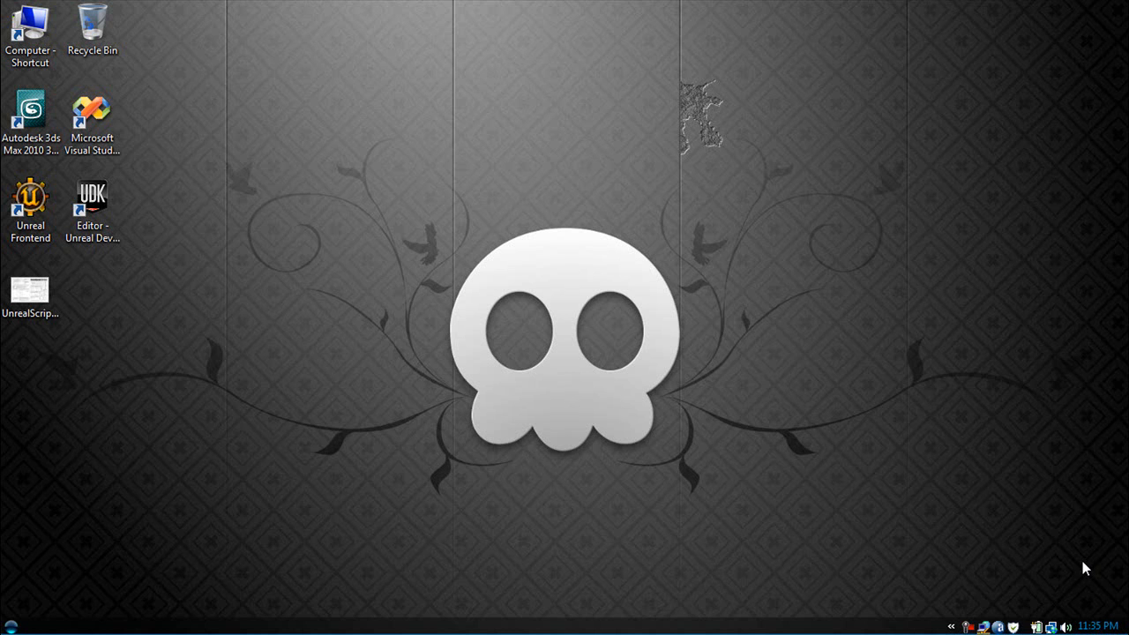
# Step: Launch the Unreal Development Kit editor from its desktop shortcut
pyautogui.click(92, 212)
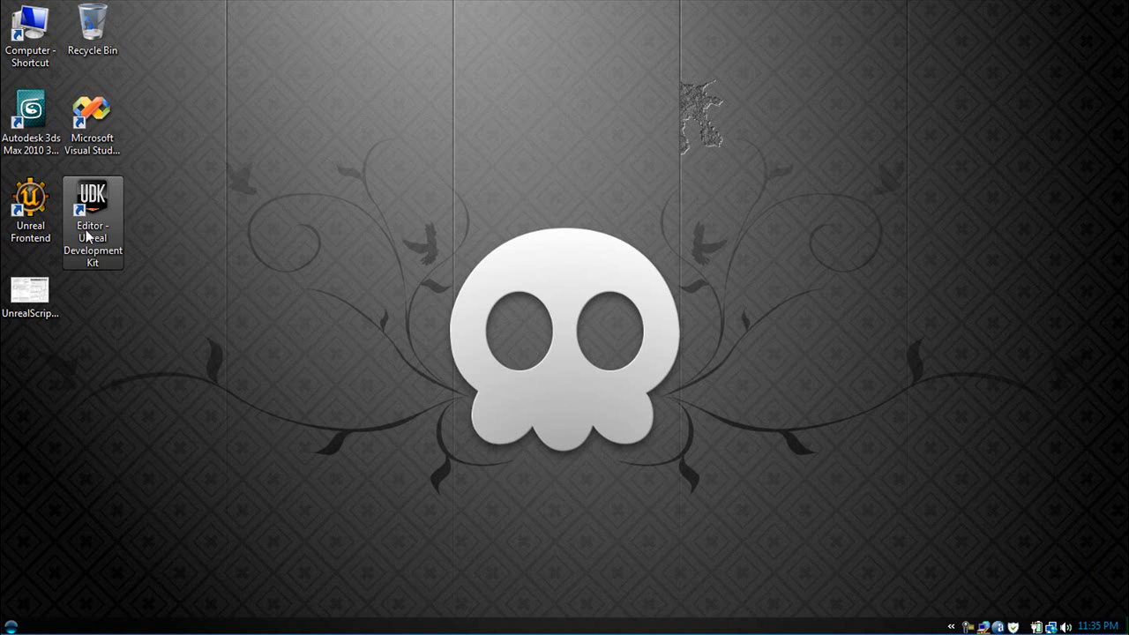
pyautogui.doubleClick(91, 194)
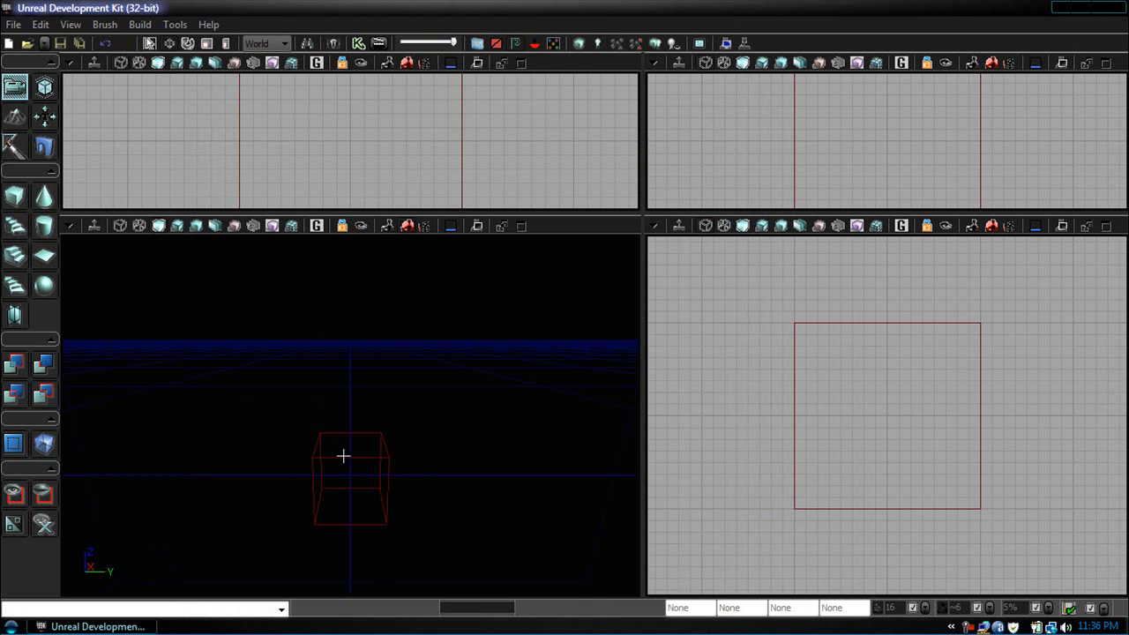
# Step: Build a 1024 by 1024 by 32 cube brush and CSG Add it as the floor
pyautogui.click(42, 86)
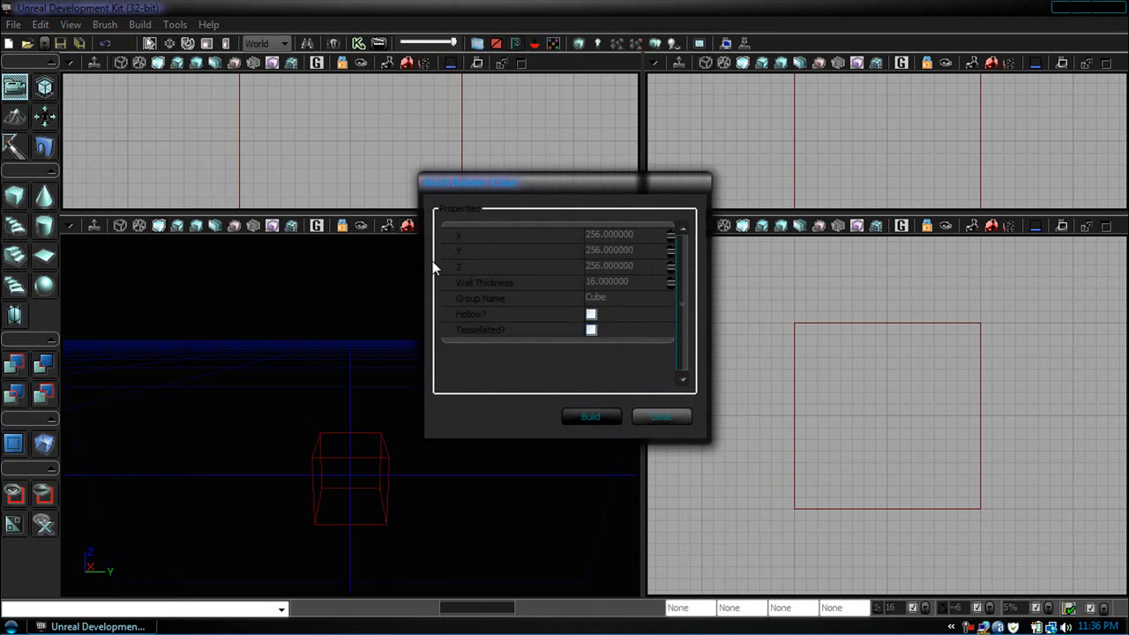
pyautogui.write('1024')
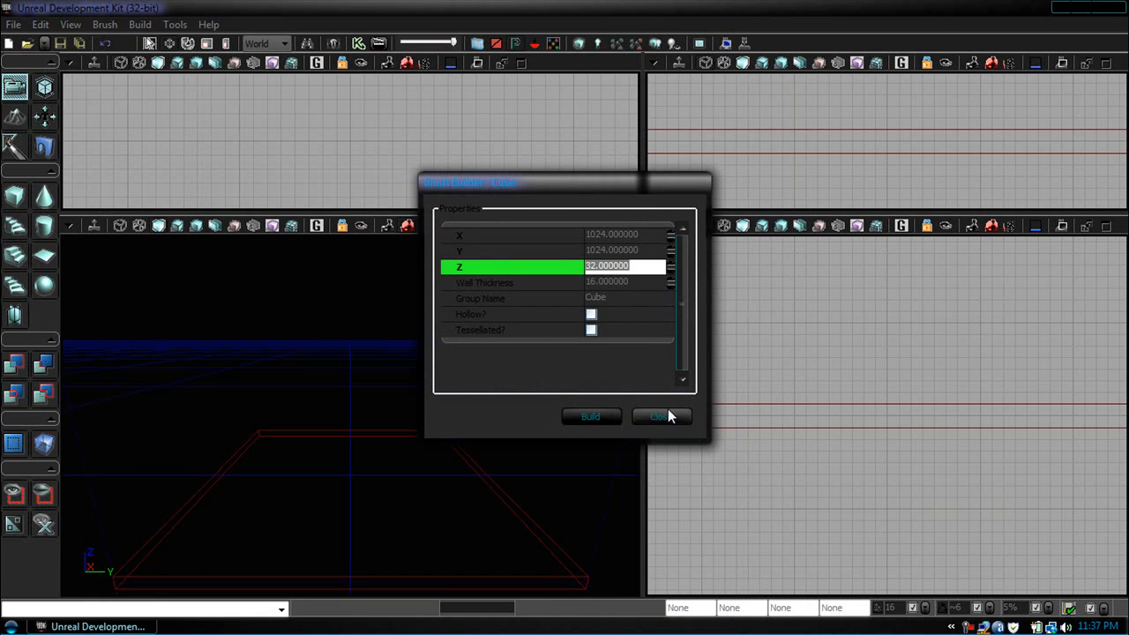
pyautogui.click(660, 416)
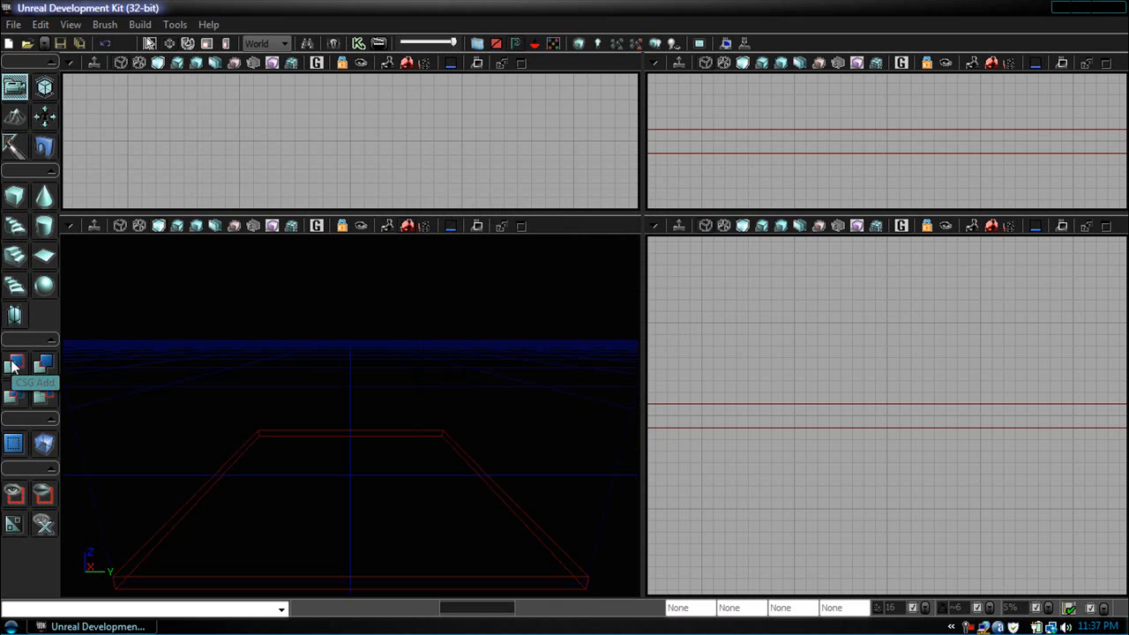
pyautogui.click(14, 363)
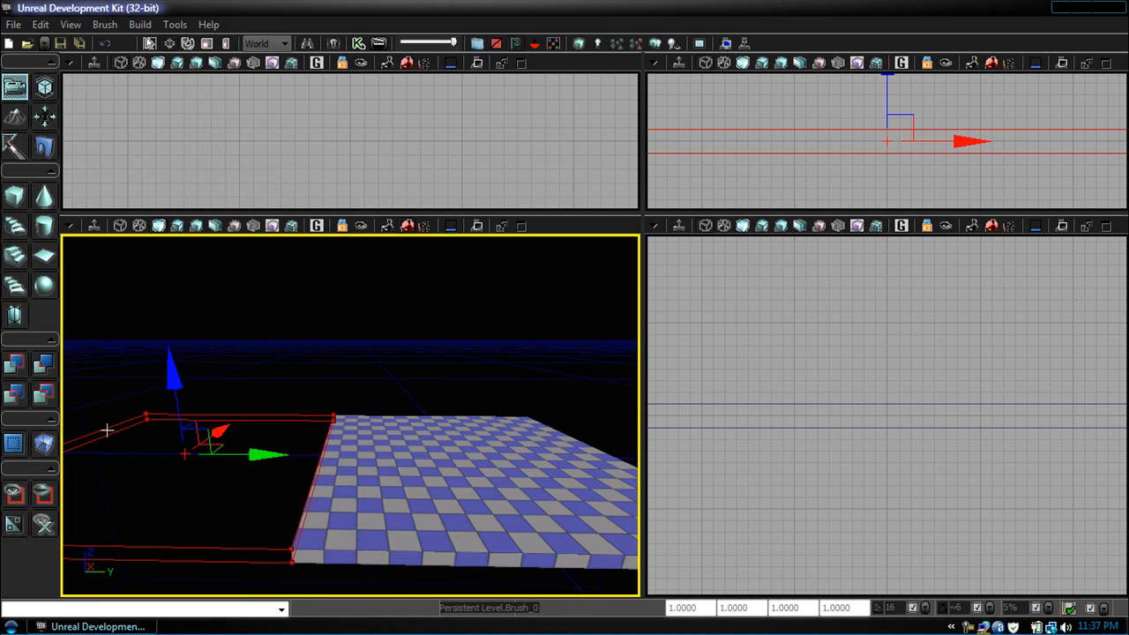
# Step: Resize the cube brush's Y to a thin wall and CSG Add it along the floor edge
pyautogui.click(14, 196)
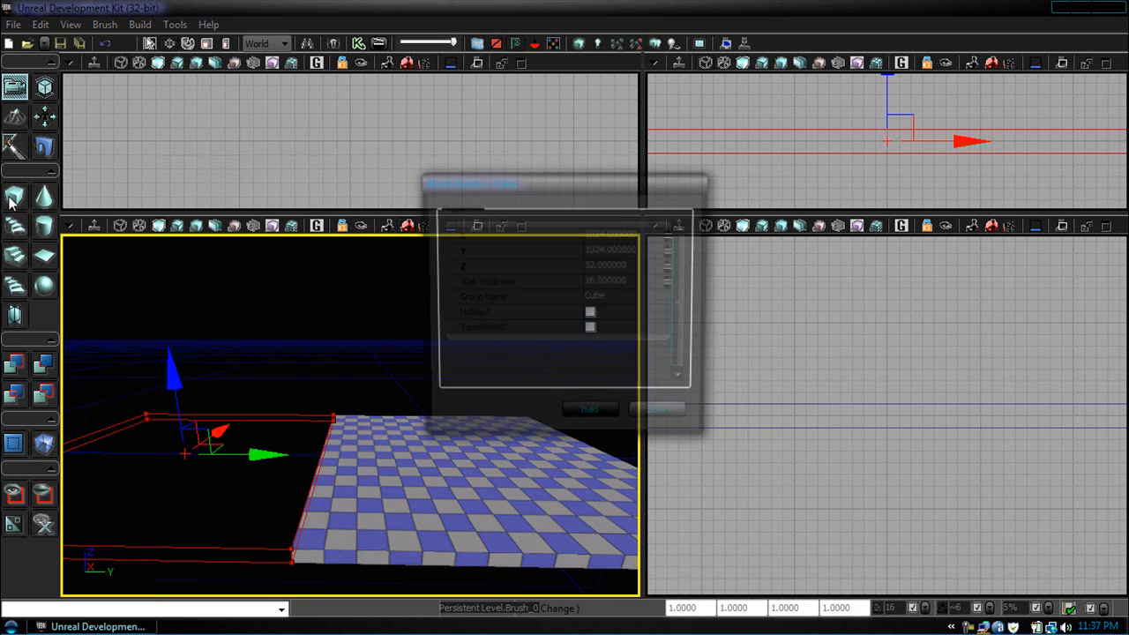
pyautogui.click(626, 251)
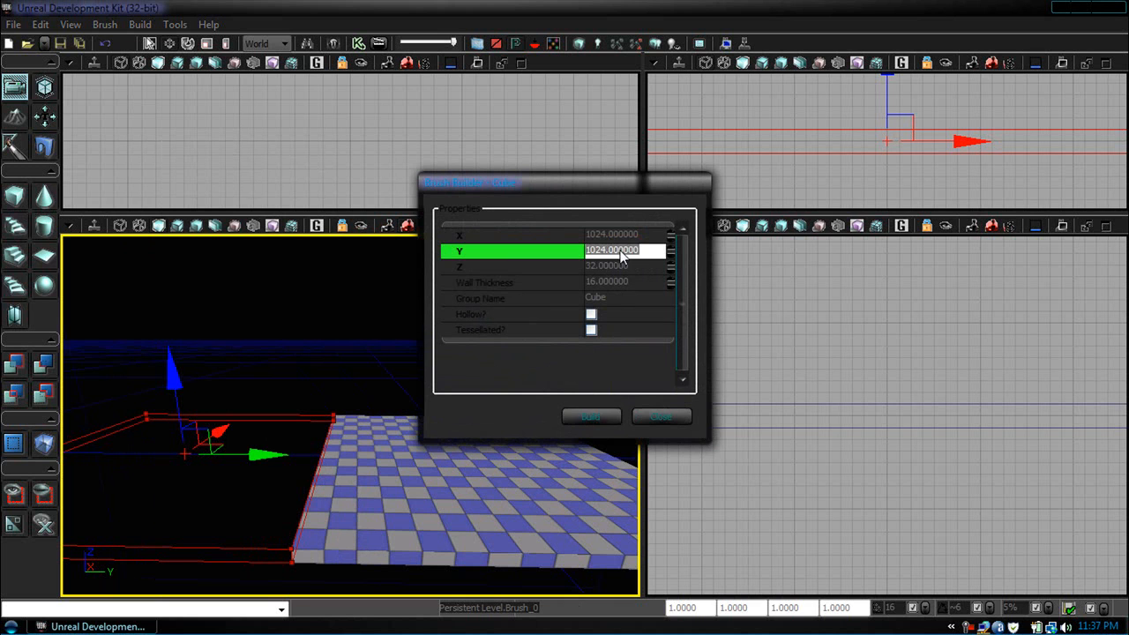
pyautogui.write('25')
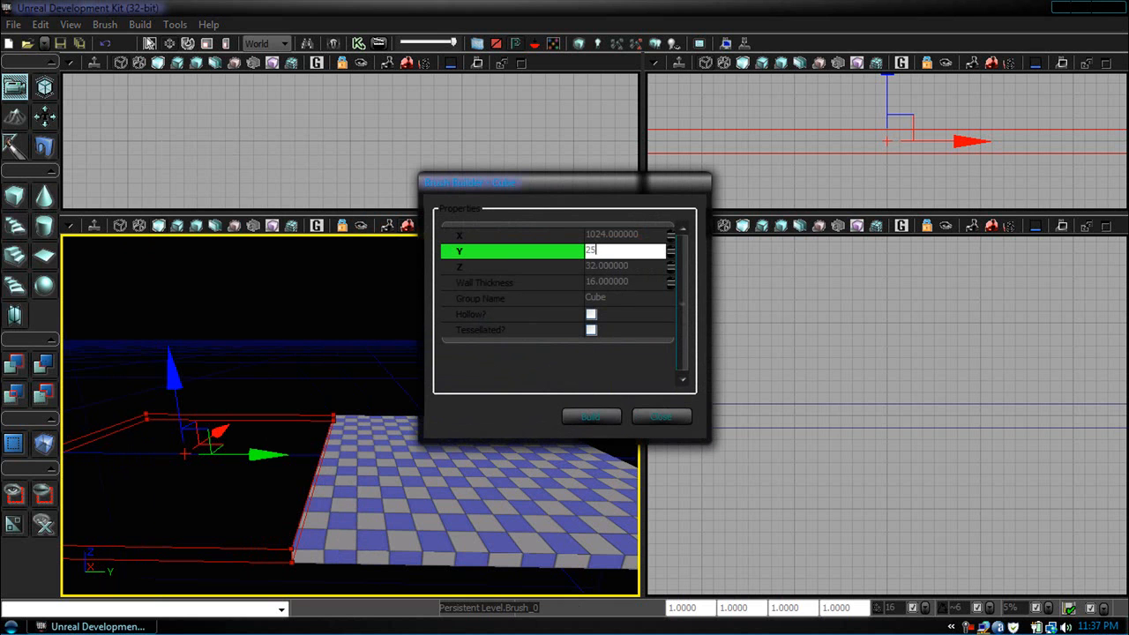
pyautogui.click(590, 416)
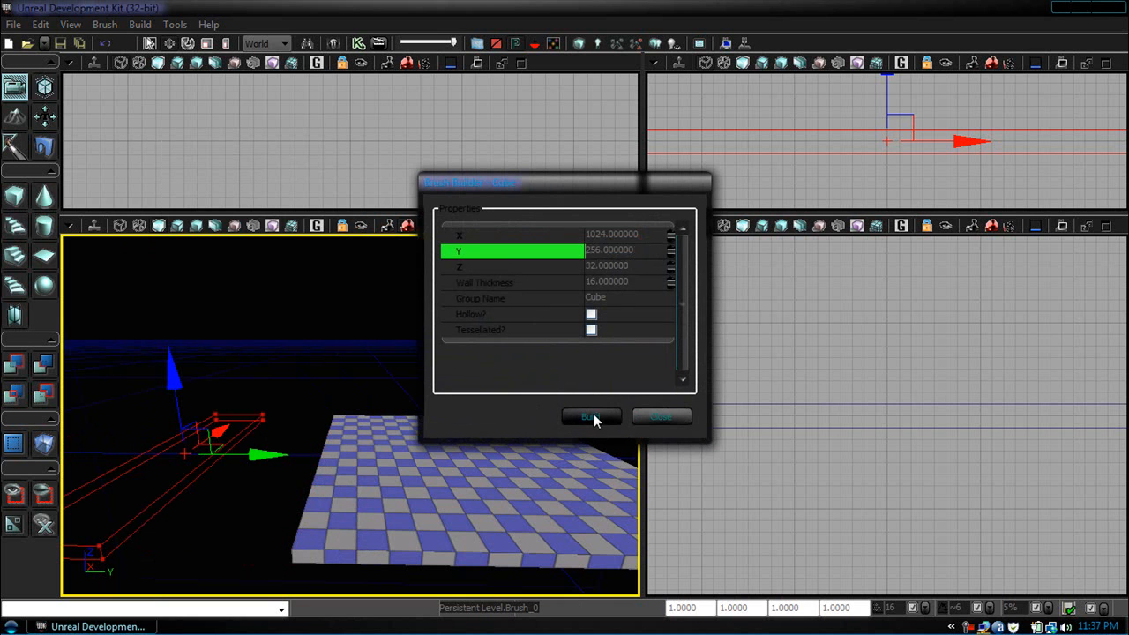
pyautogui.click(590, 416)
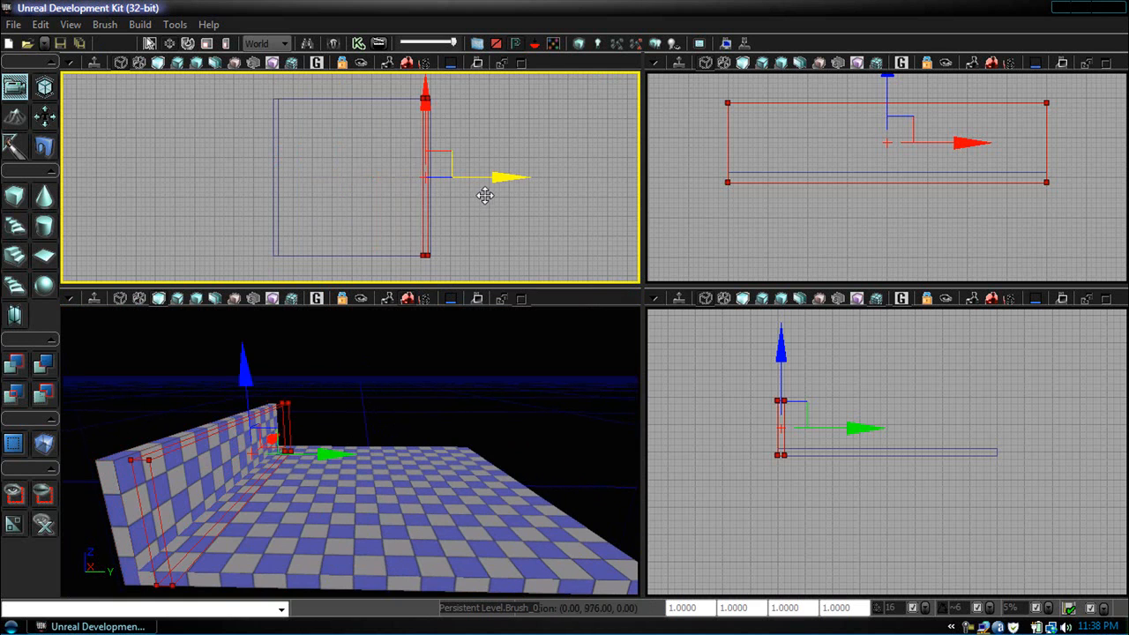
# Step: Drag the builder brush to the remaining floor edges to add the other walls
pyautogui.moveTo(486, 194); pyautogui.dragTo(492, 182)
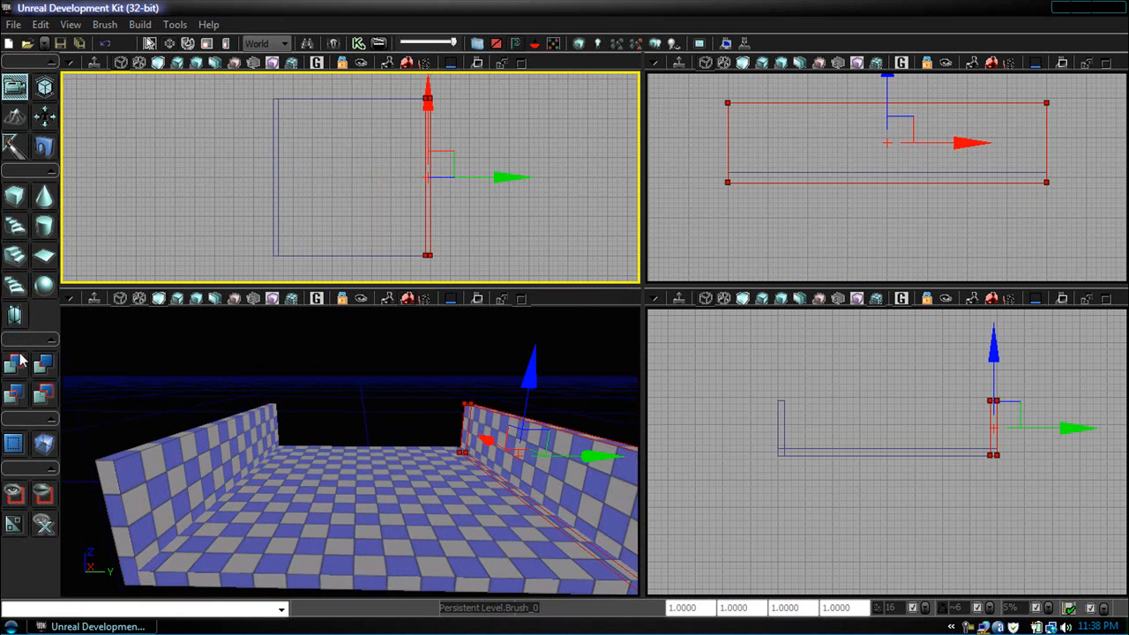
pyautogui.moveTo(457, 314)
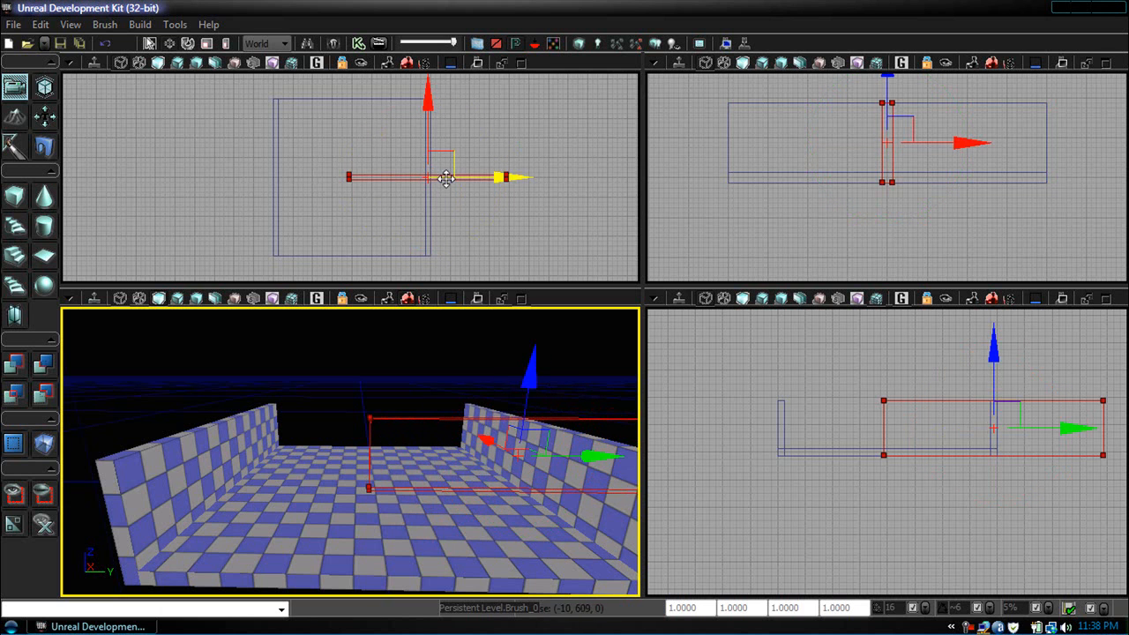
pyautogui.moveTo(445, 179); pyautogui.dragTo(444, 92)
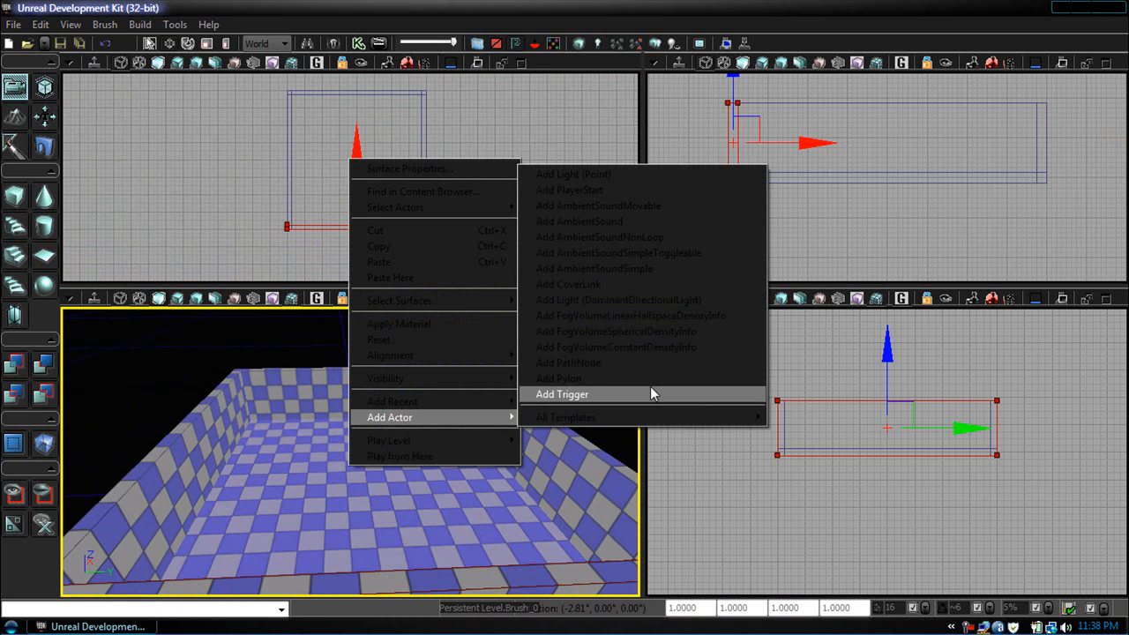
pyautogui.moveTo(568, 191)
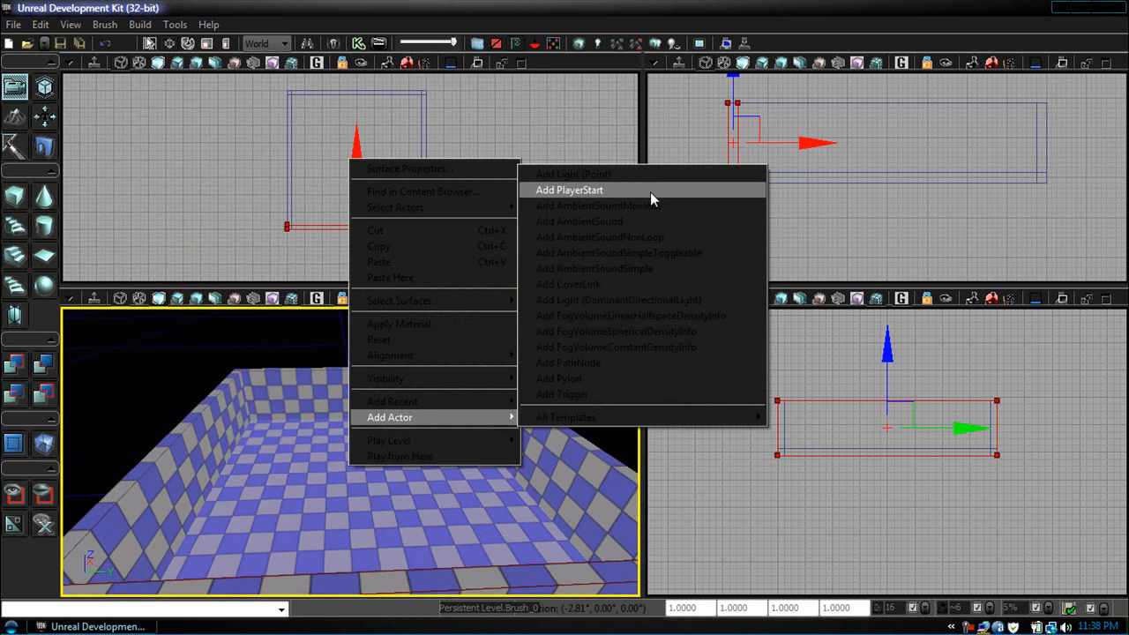
# Step: Place a PlayerStart on the floor and bring up Add Actor for another actor
pyautogui.click(568, 191)
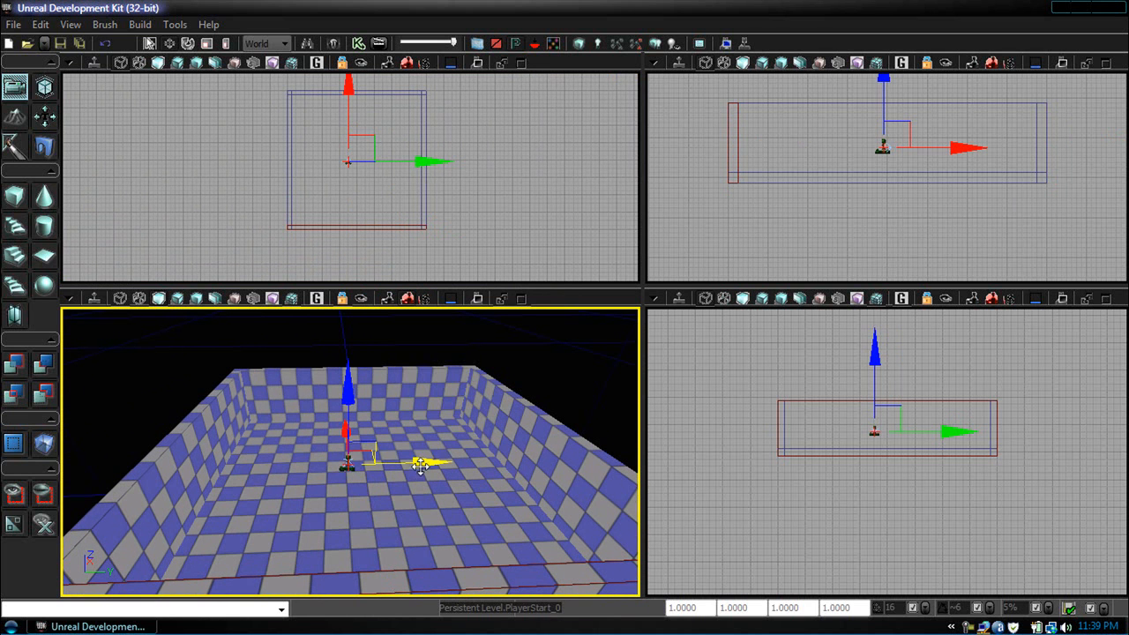
pyautogui.rightClick(420, 463)
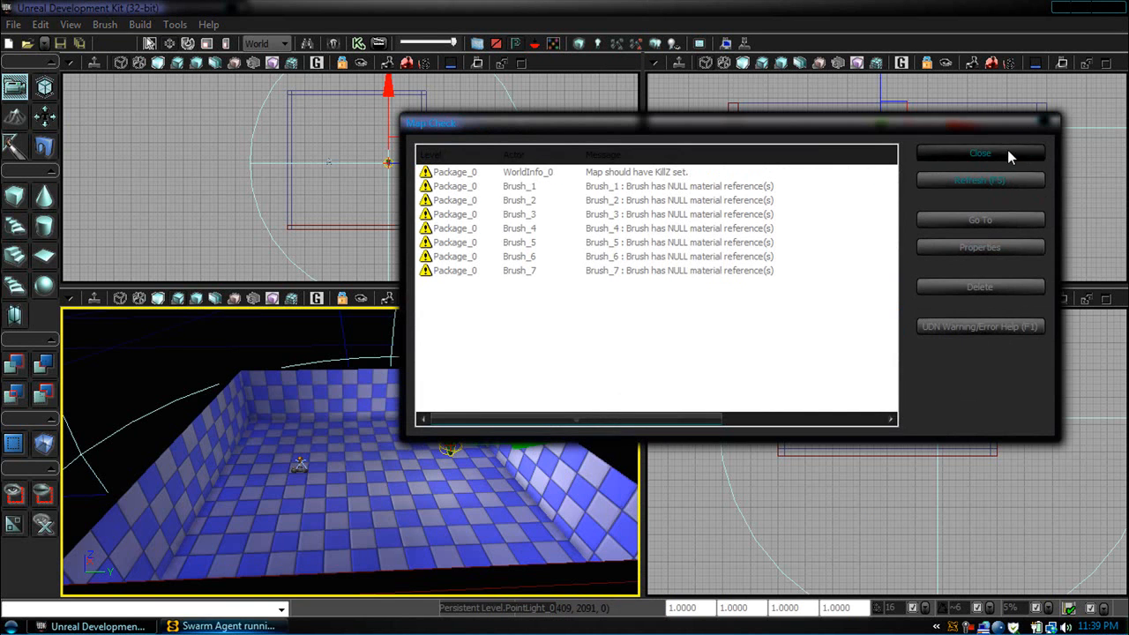
# Step: Close the Map Check warnings and start saving the level from the File menu
pyautogui.click(980, 152)
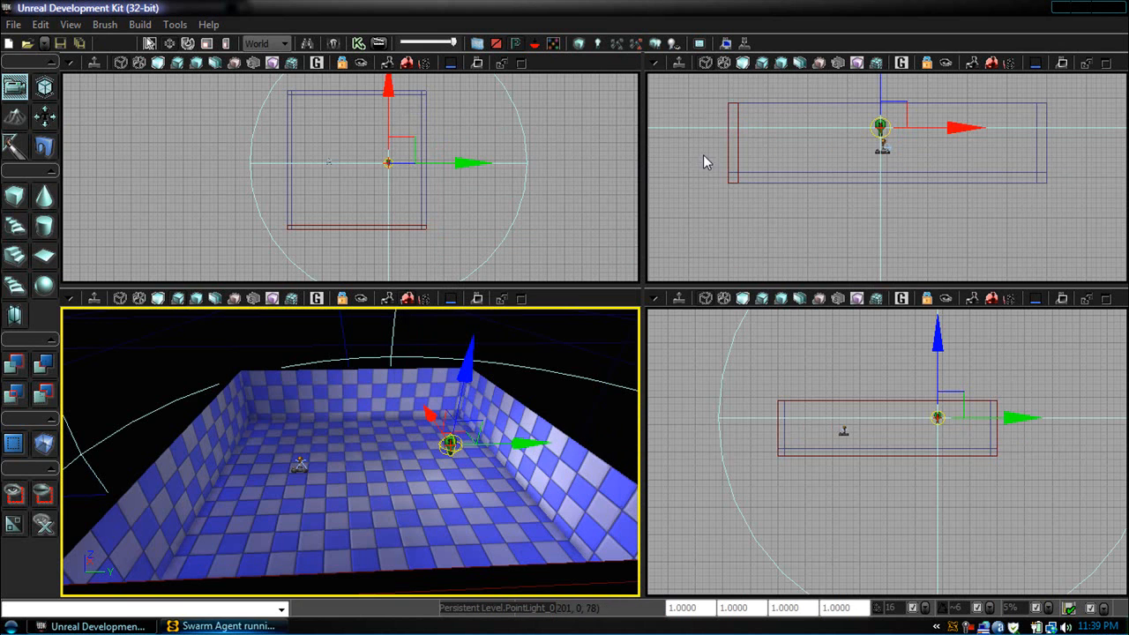
pyautogui.click(14, 25)
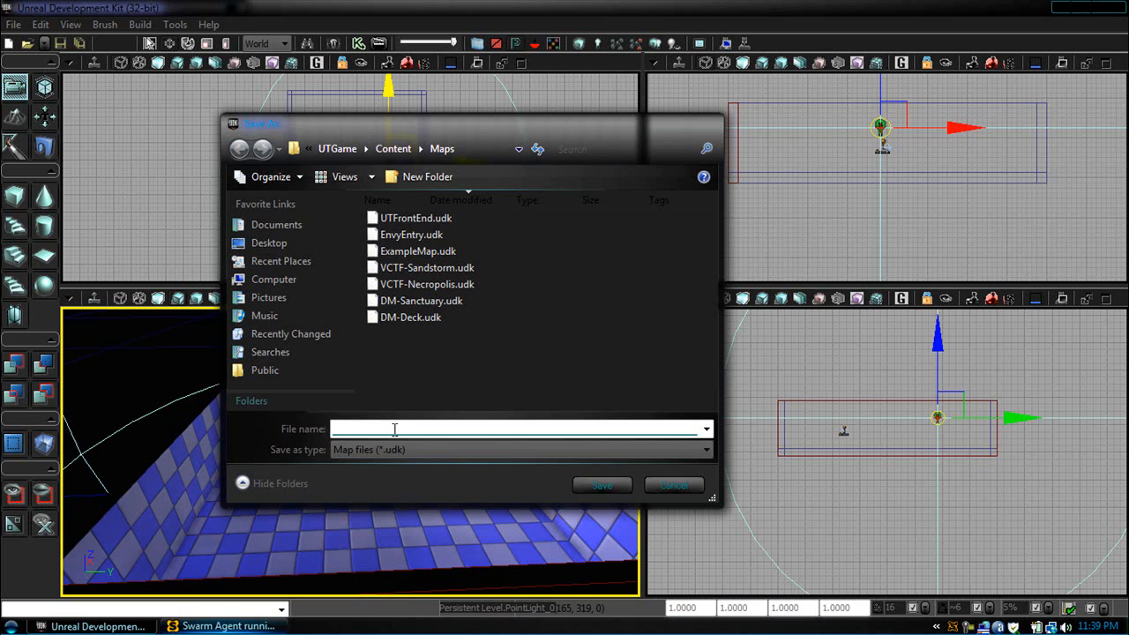
# Step: Save the level as TestBed in the UTGame\Content\Maps folder
pyautogui.write('TestBed')
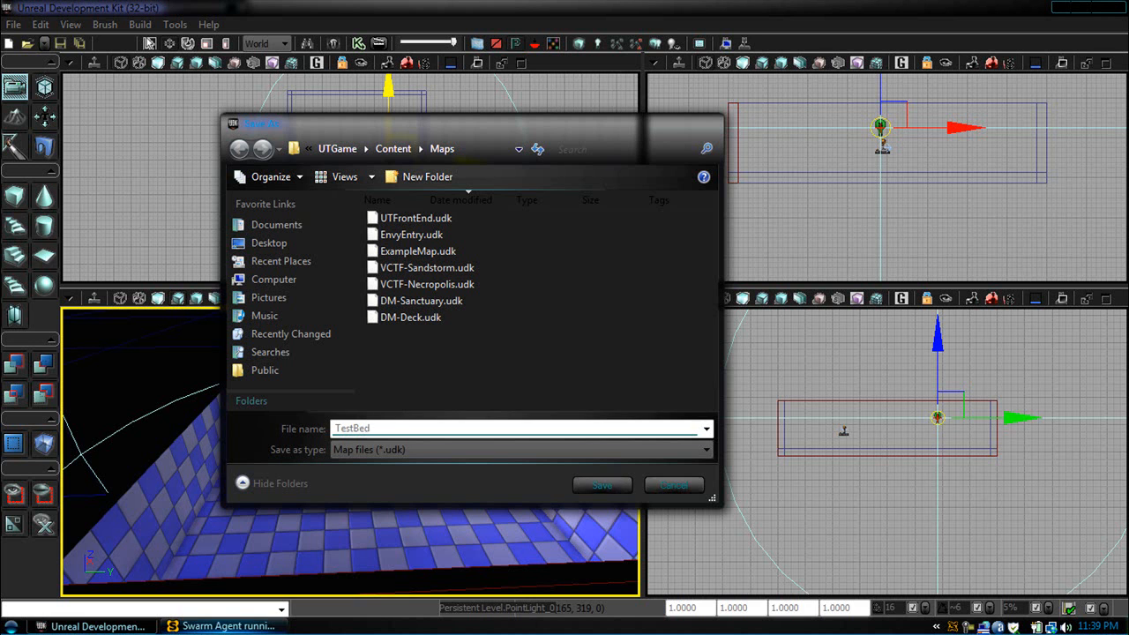
pyautogui.click(602, 485)
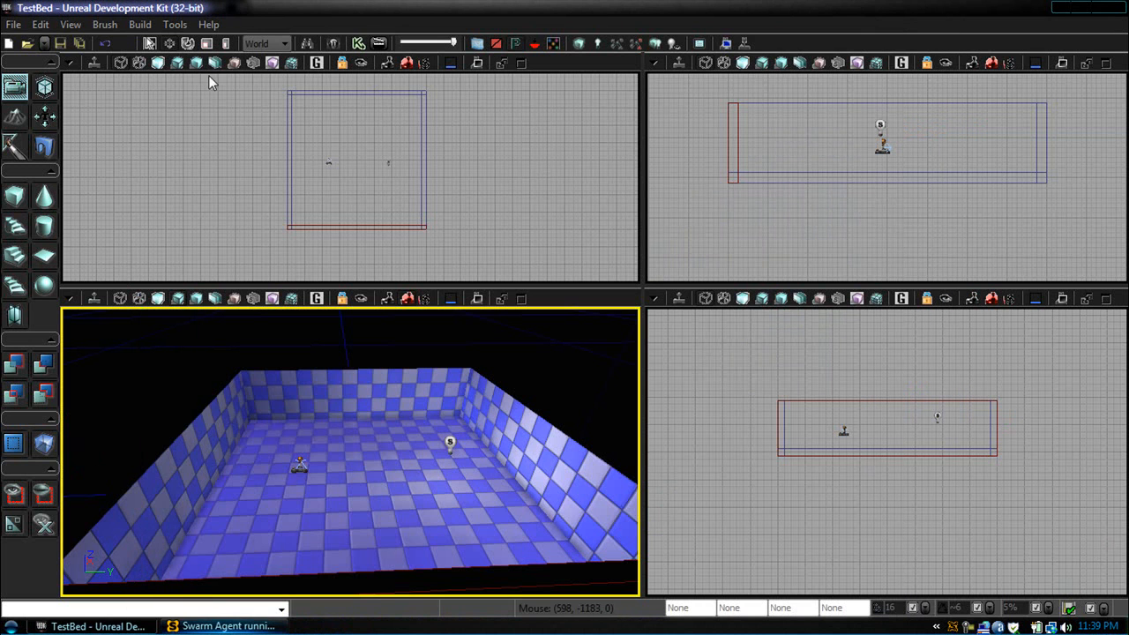
pyautogui.moveTo(1121, 18)
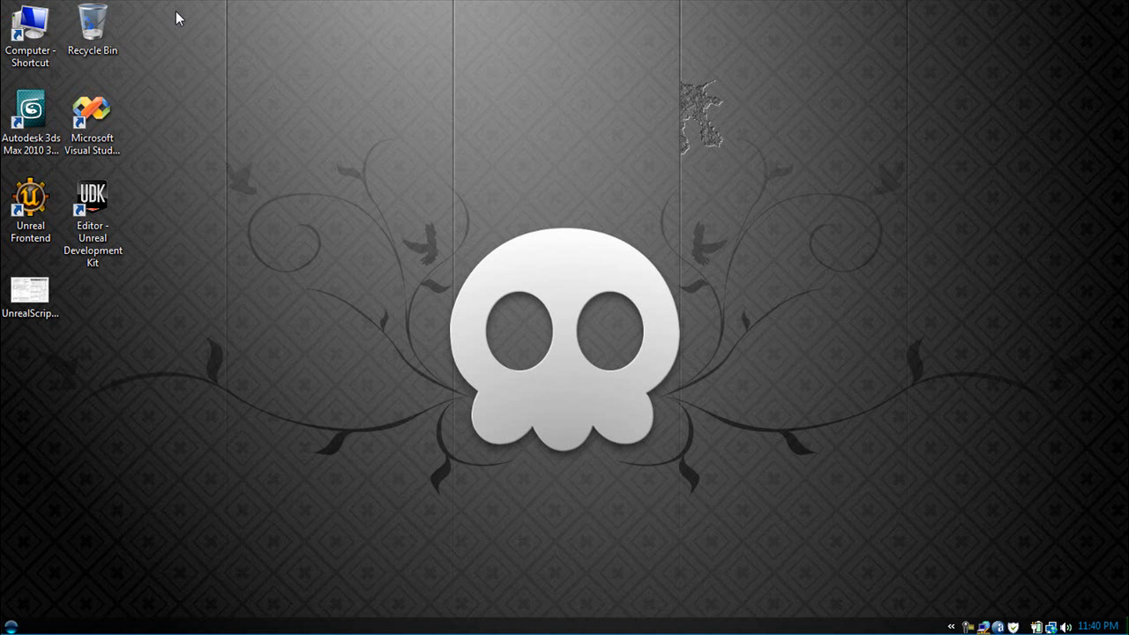
pyautogui.moveTo(138, 115)
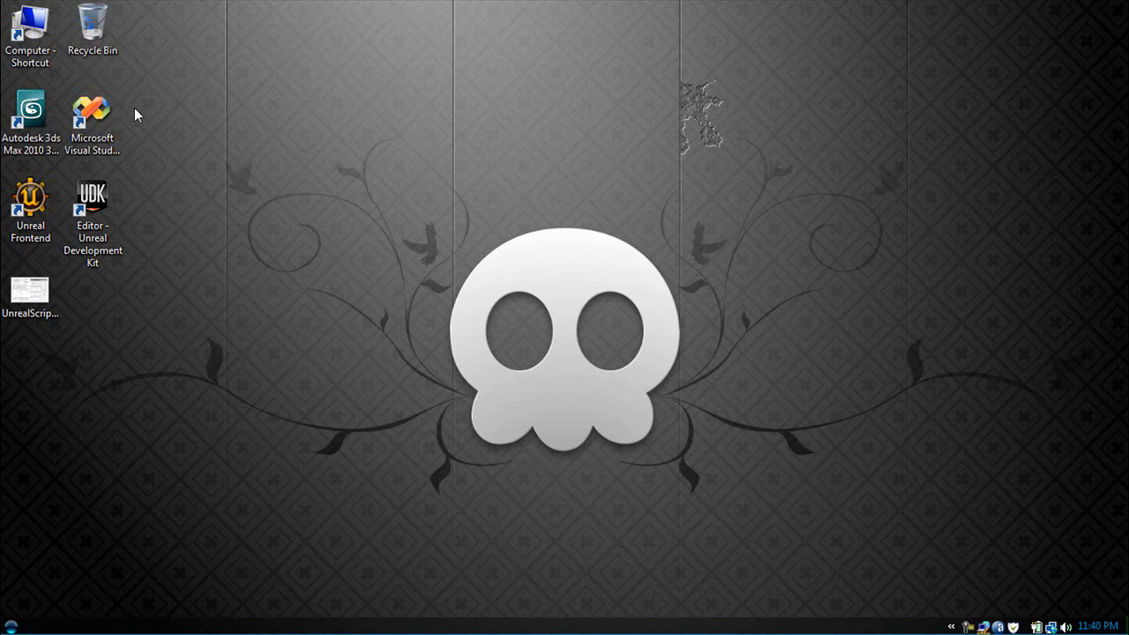
pyautogui.moveTo(92, 120)
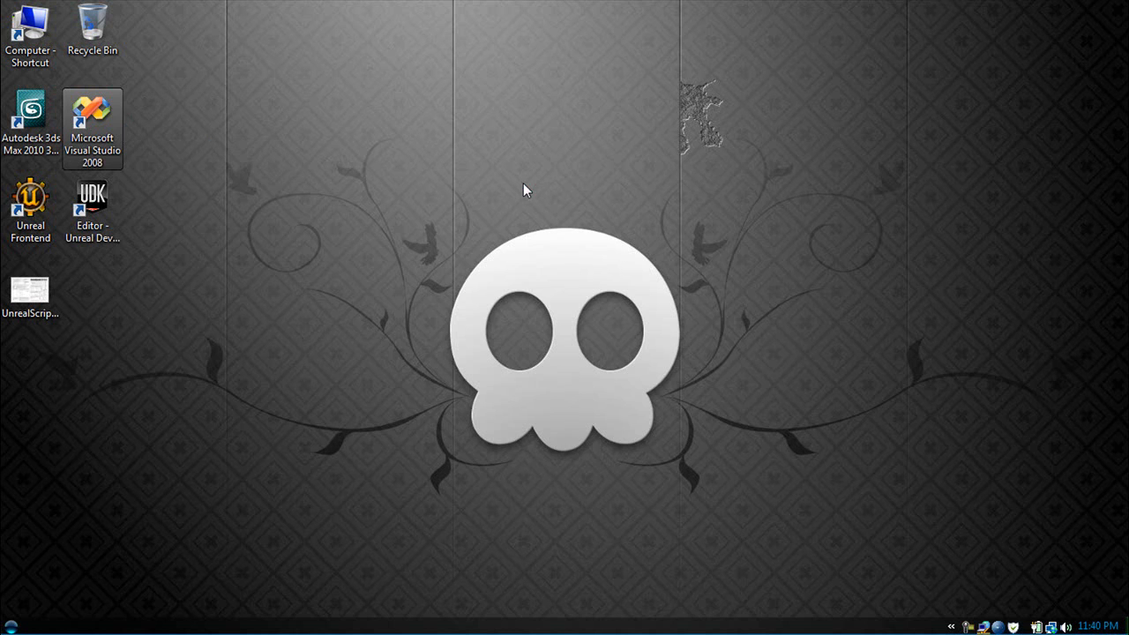
# Step: Launch Microsoft Visual Studio 2008 from its desktop shortcut
pyautogui.doubleClick(92, 115)
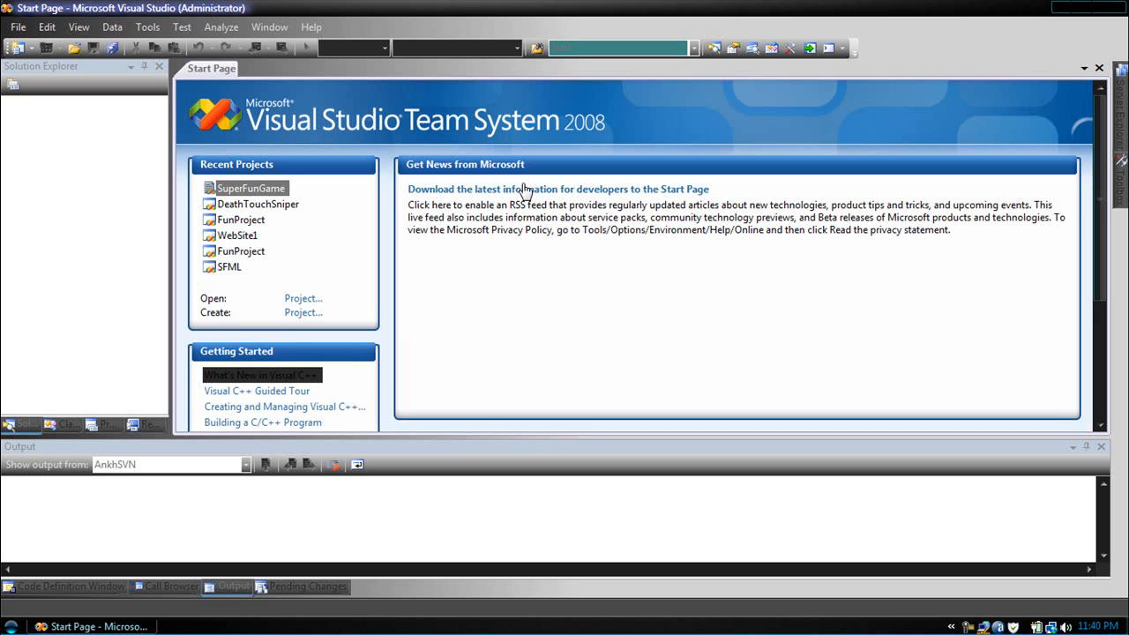
pyautogui.moveTo(432, 307)
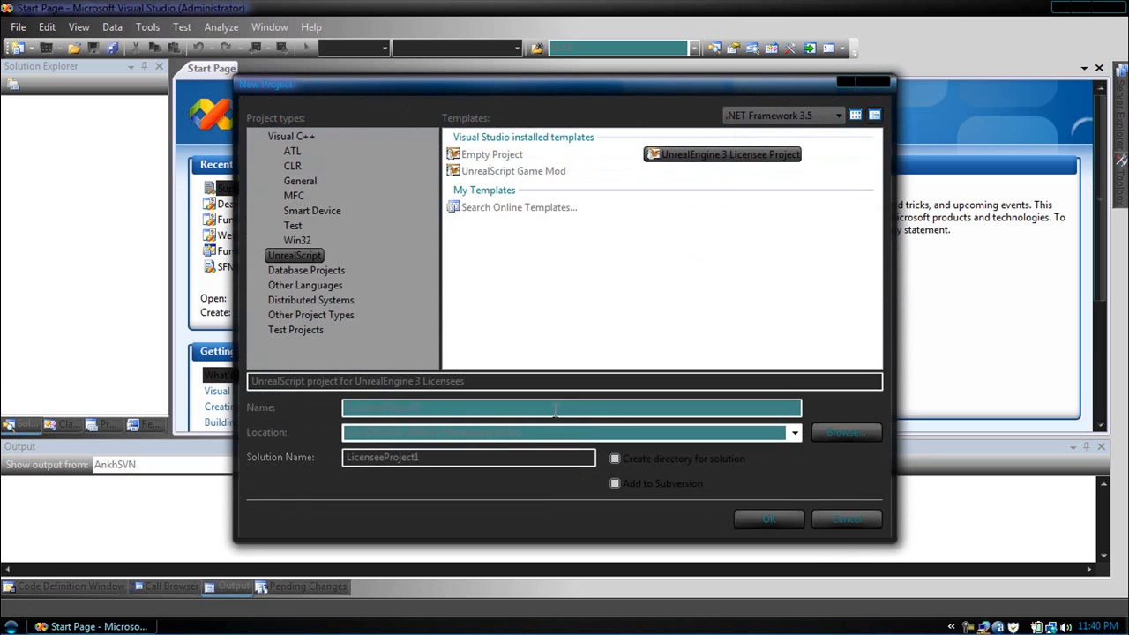
# Step: Create an UnrealEngine 3 Licensee project, renaming LicenseeProject1 to MyGame
pyautogui.write('LicenseeProject1')
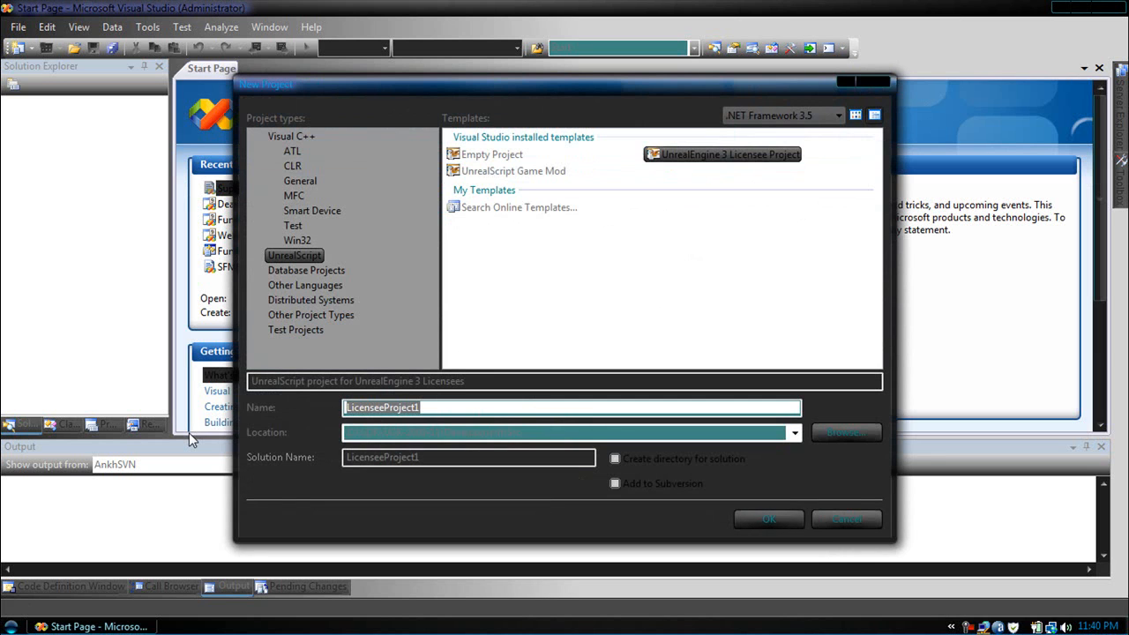
pyautogui.write('MyGame')
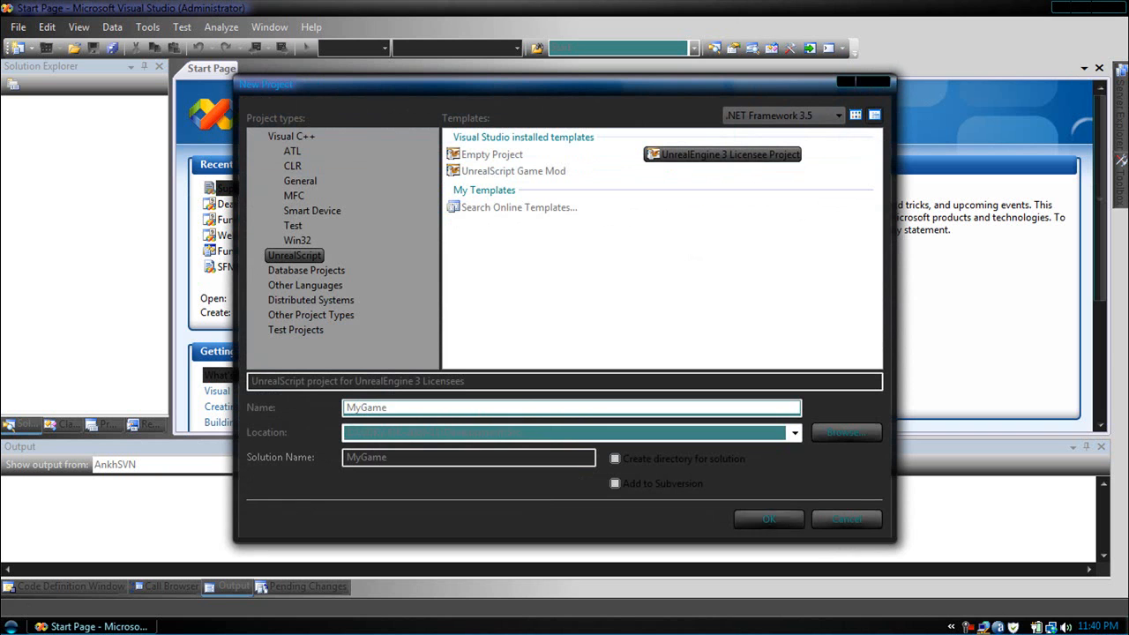
pyautogui.moveTo(769, 519)
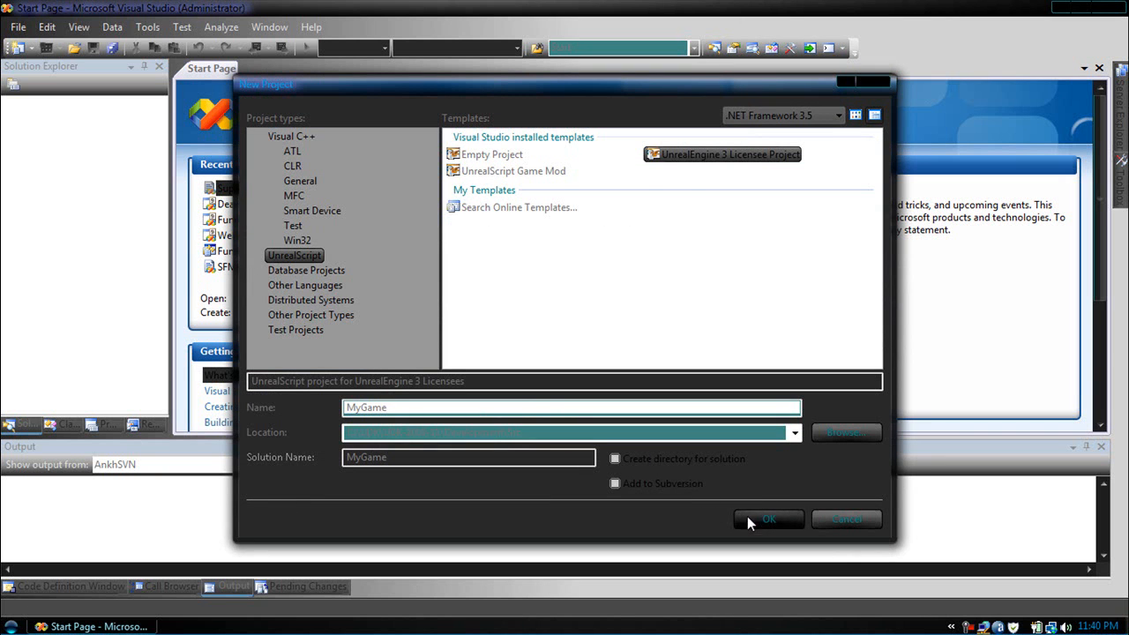
pyautogui.click(769, 519)
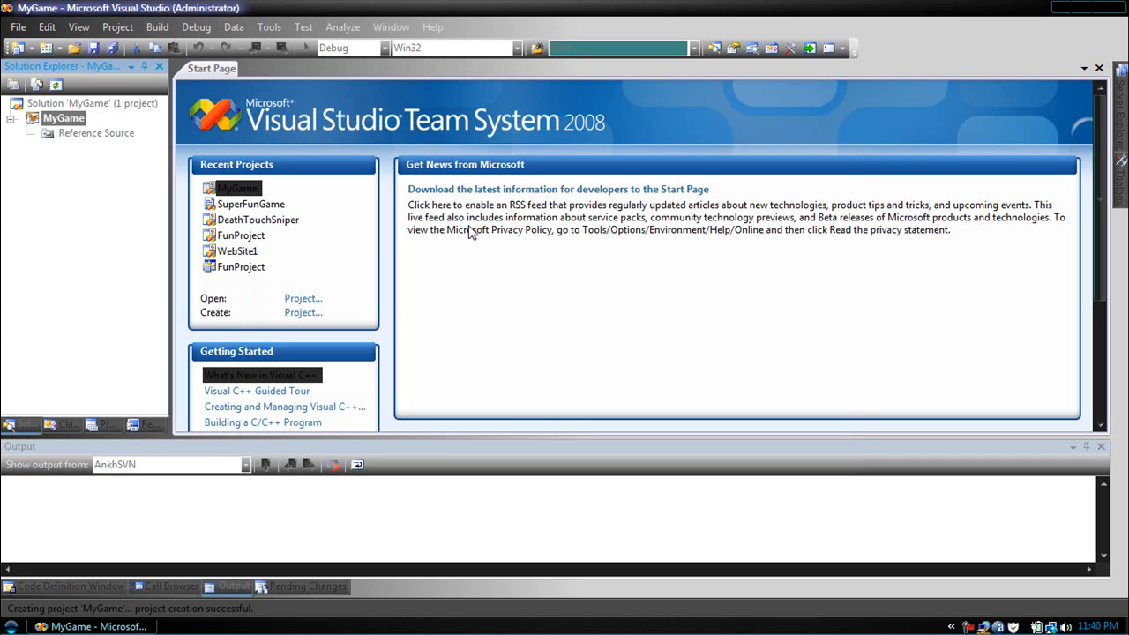
pyautogui.moveTo(212, 113)
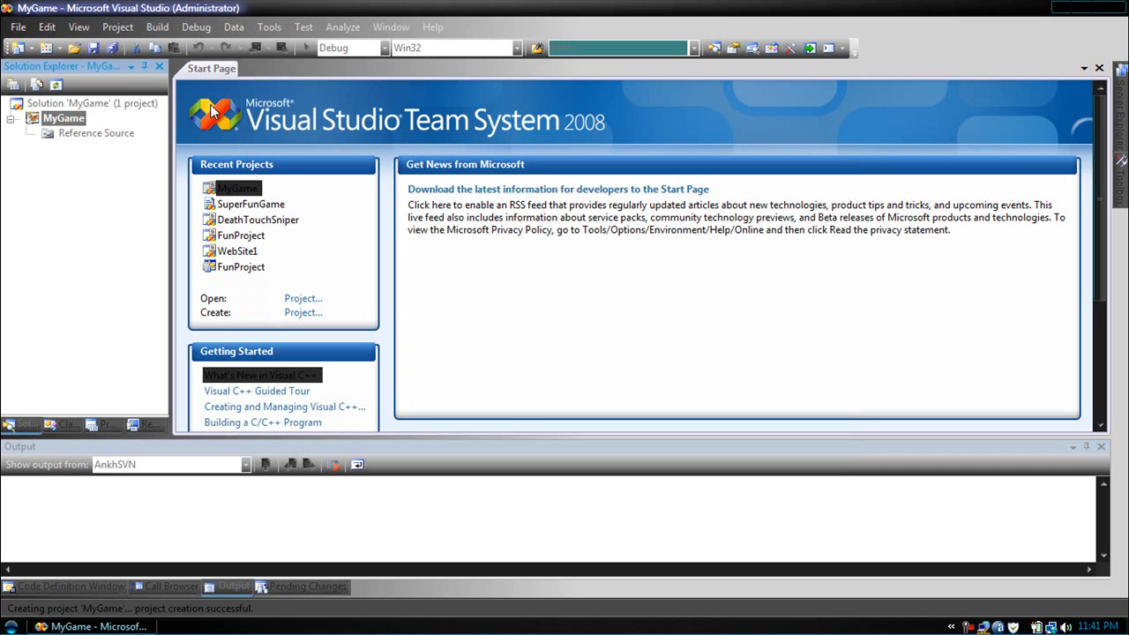
# Step: Select the MyGame project in Solution Explorer and bring up its context menu
pyautogui.click(64, 117)
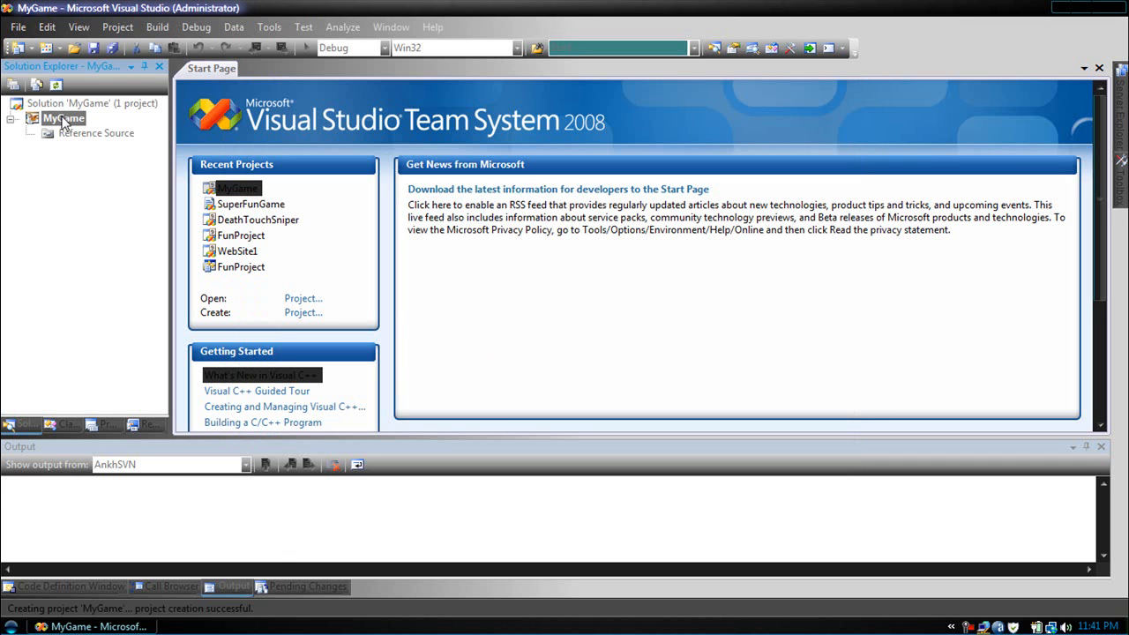
pyautogui.rightClick(63, 118)
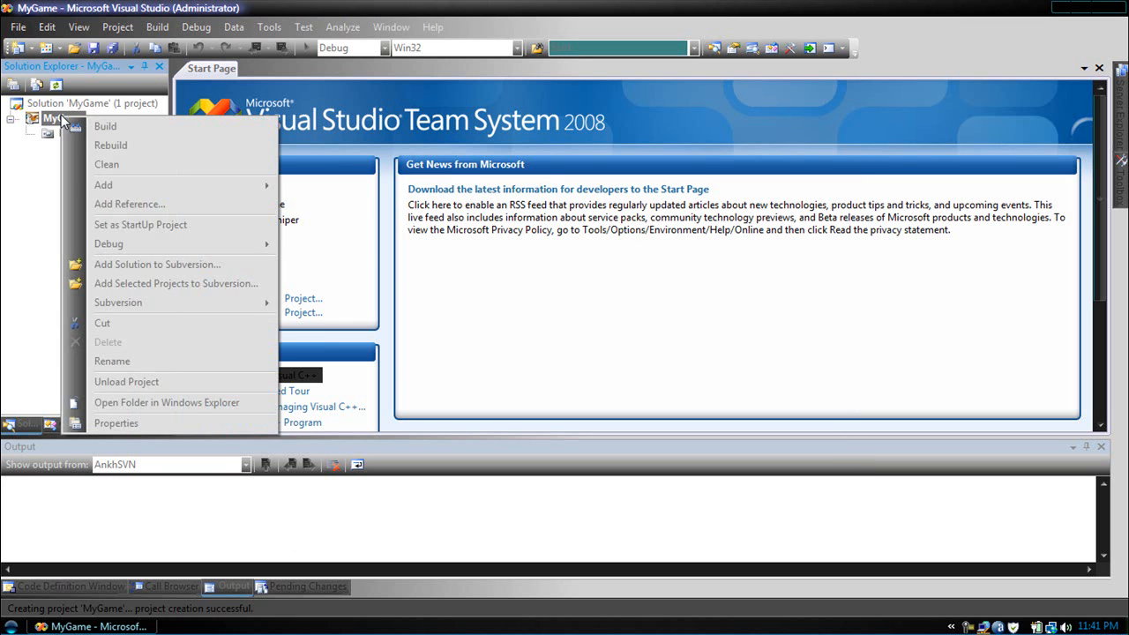
pyautogui.moveTo(125, 441)
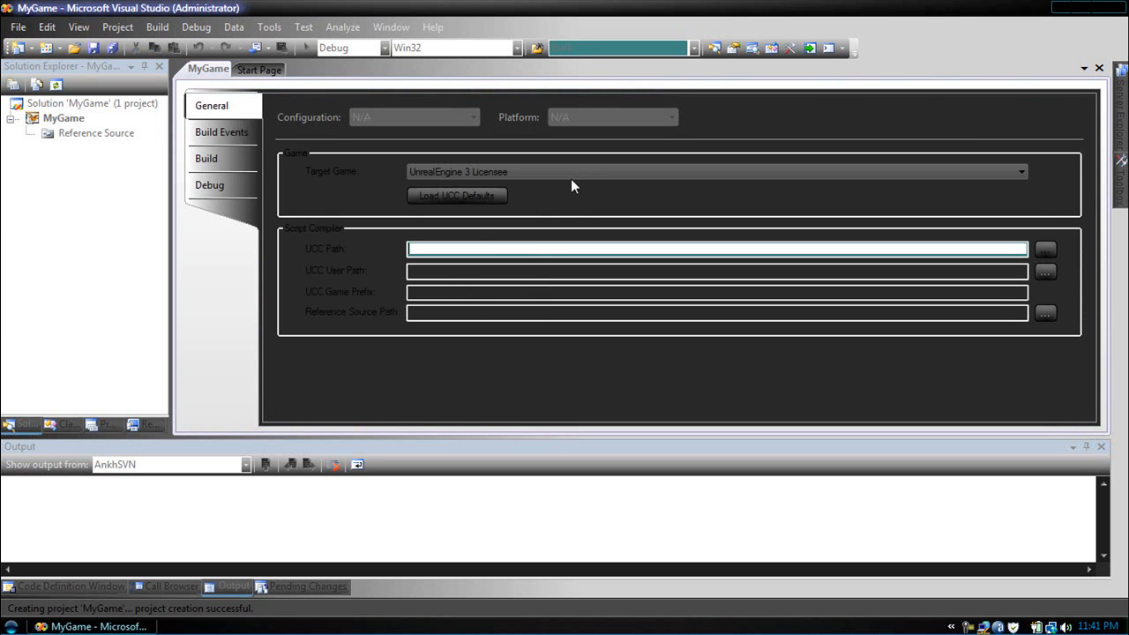
# Step: Set Target Game to UnrealEngine 3 Mod and UCC Path to UDK.exe
pyautogui.click(1021, 171)
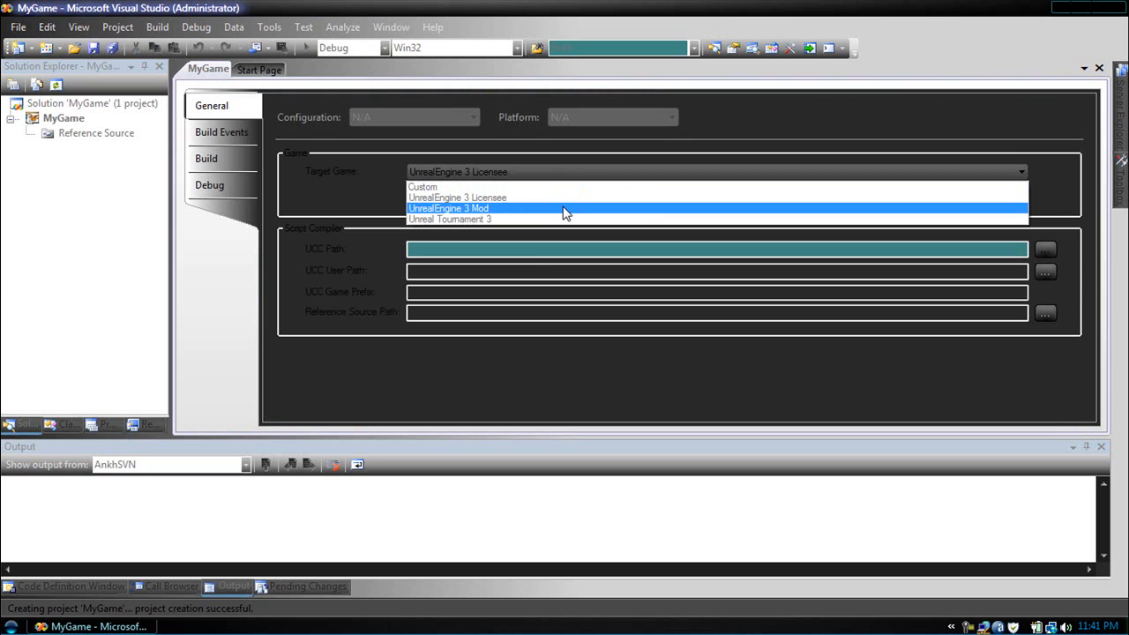
pyautogui.click(448, 208)
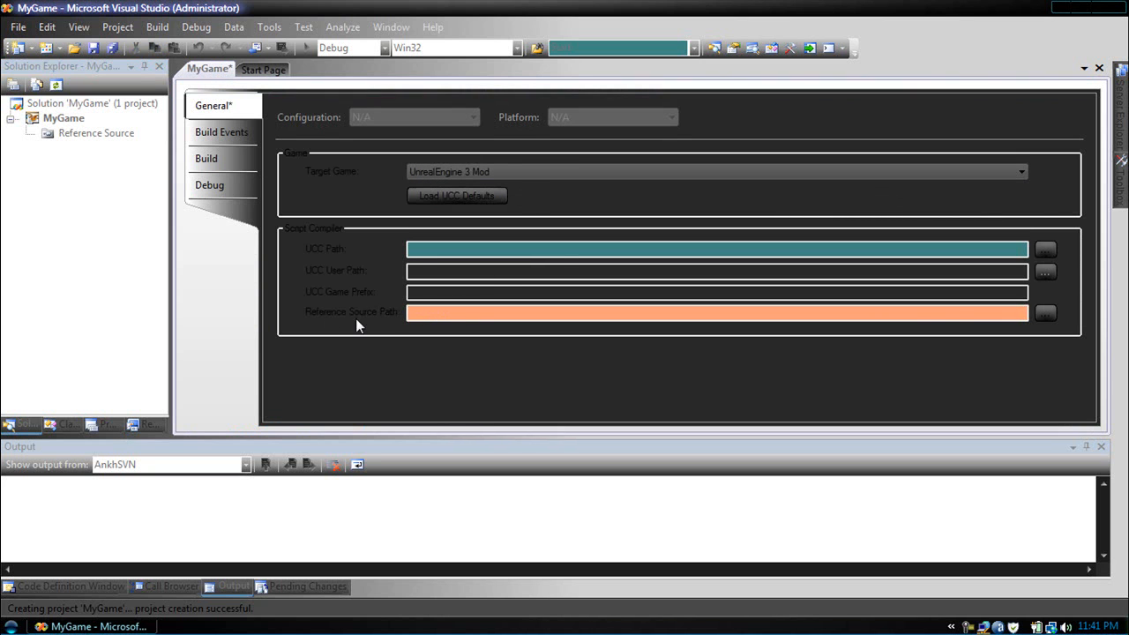
pyautogui.moveTo(960, 284)
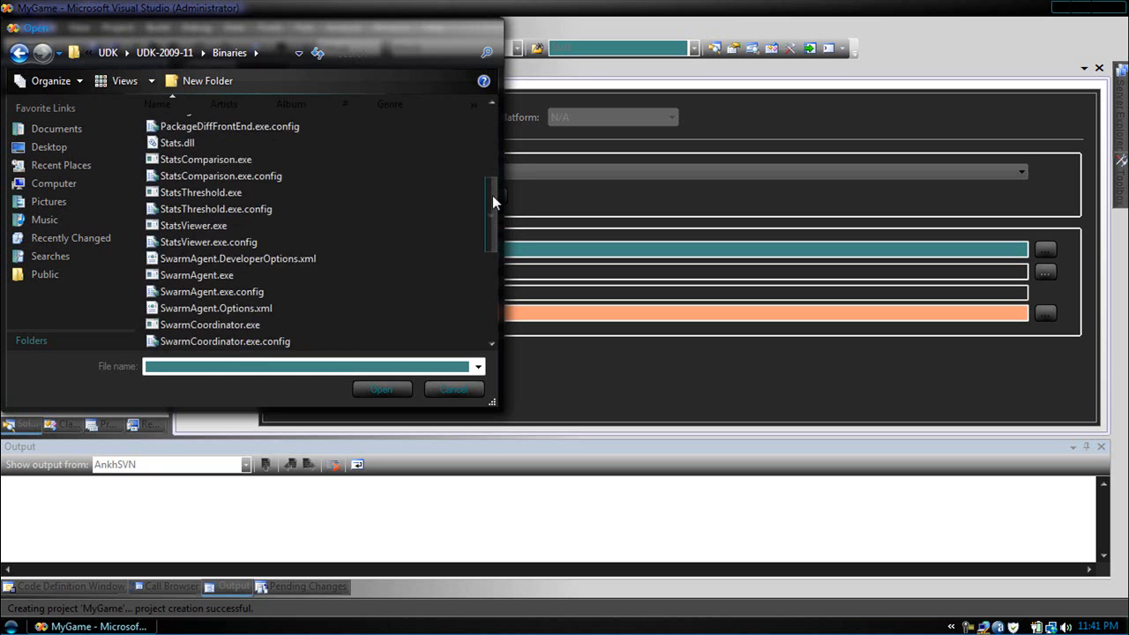
pyautogui.click(381, 390)
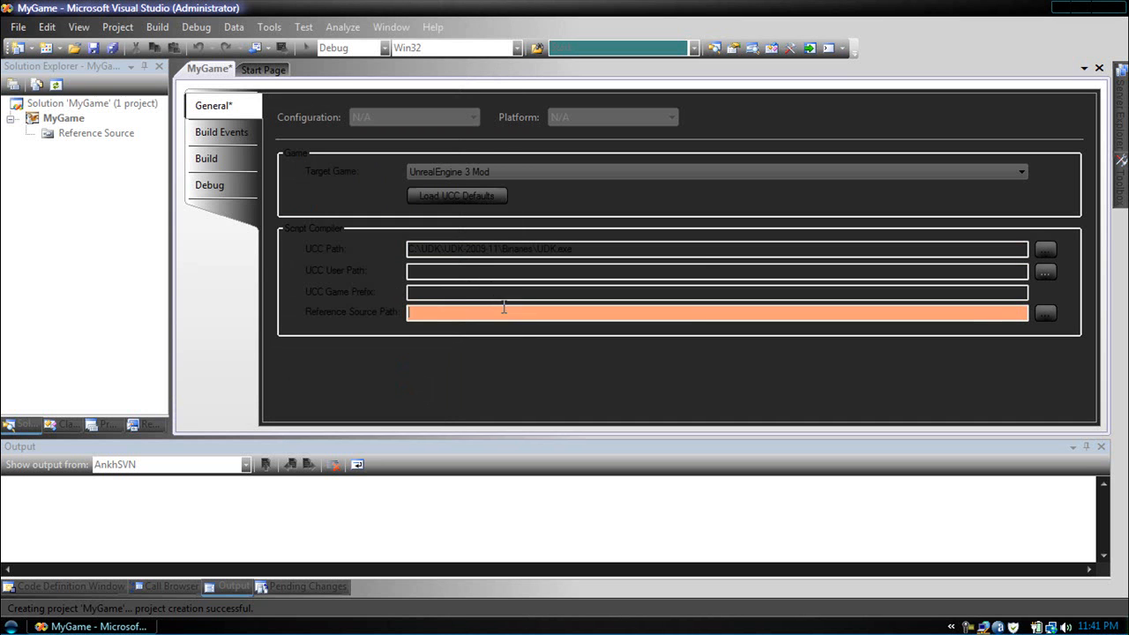
# Step: Set the Reference Source Path to the UDK-2009-11 install's Development\Src folder
pyautogui.click(1045, 314)
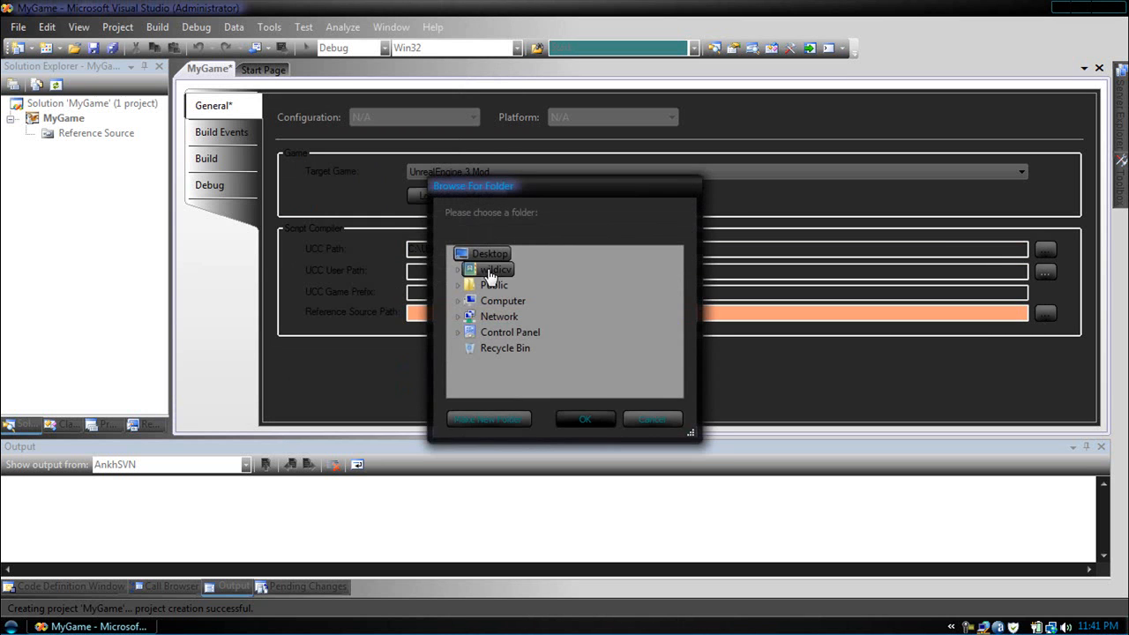
pyautogui.click(459, 286)
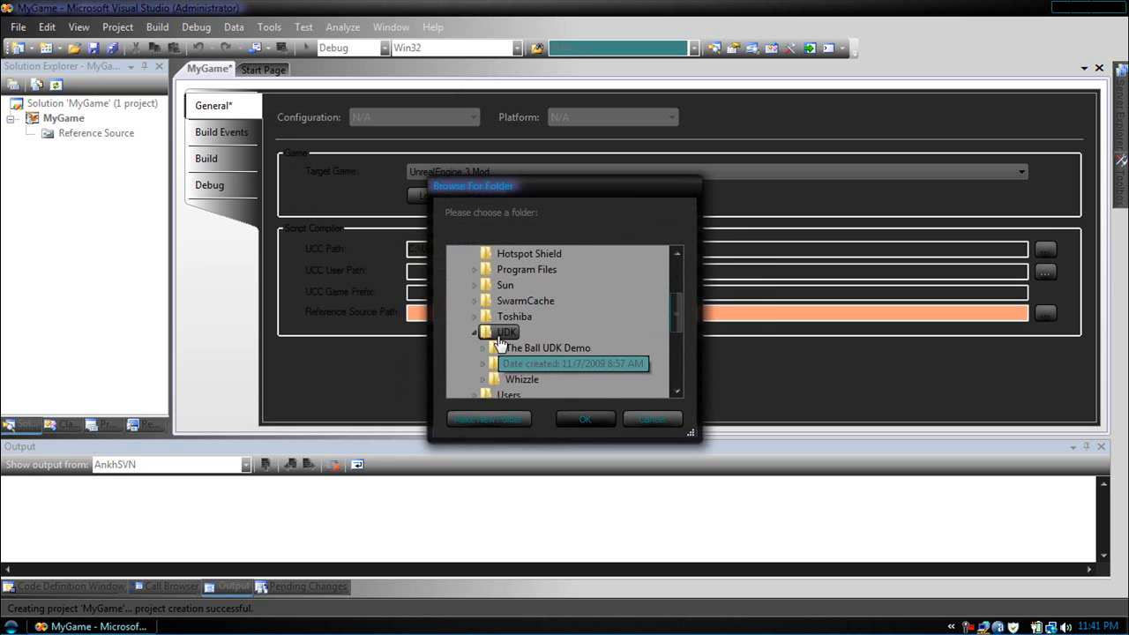
pyautogui.click(483, 315)
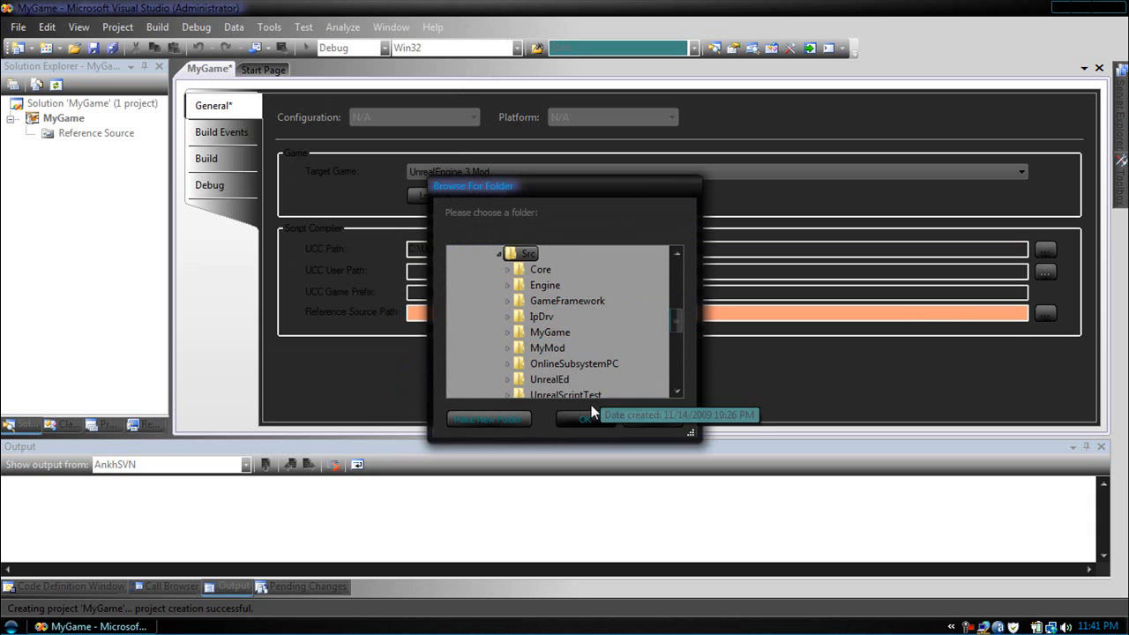
pyautogui.click(585, 418)
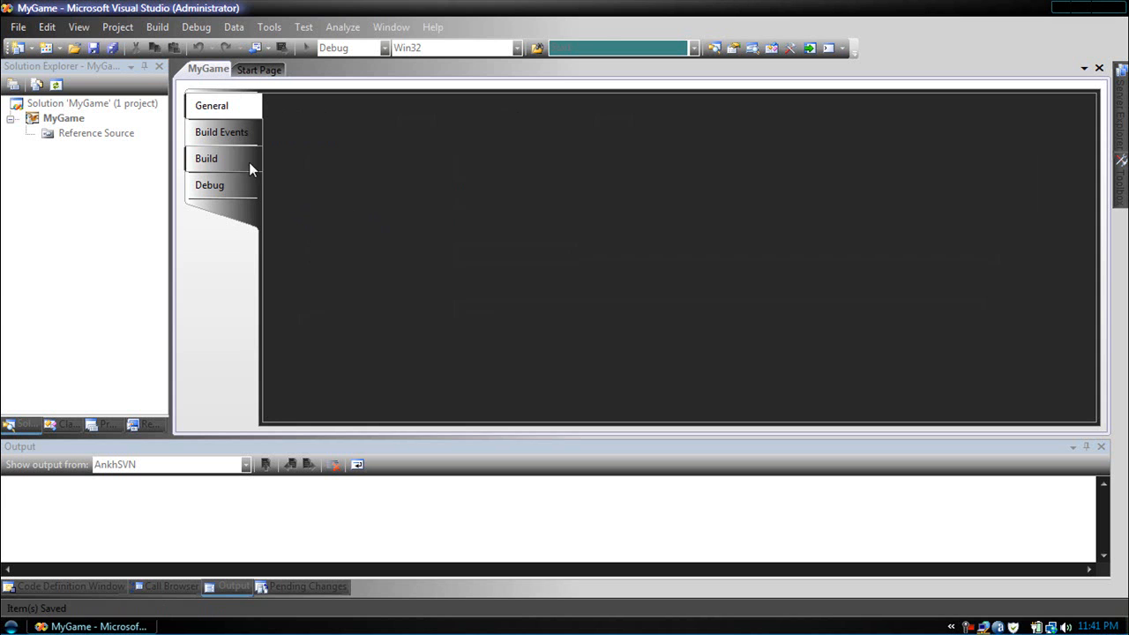
# Step: On the Build page, manually set the UCC output directory to UTGame\Script
pyautogui.click(206, 159)
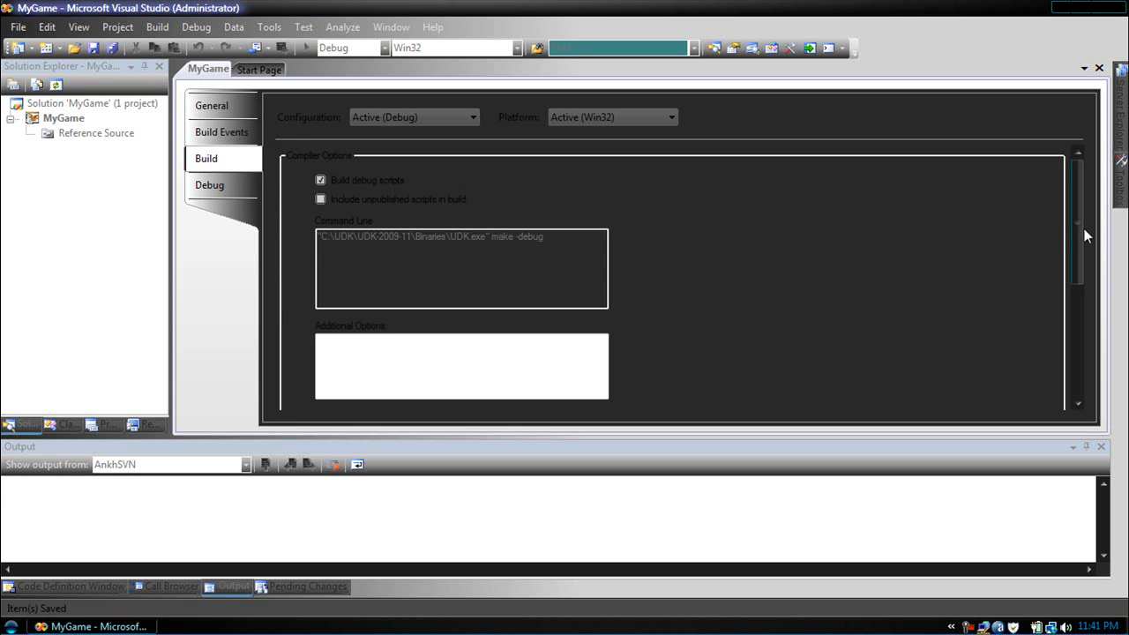
pyautogui.scroll(-3)
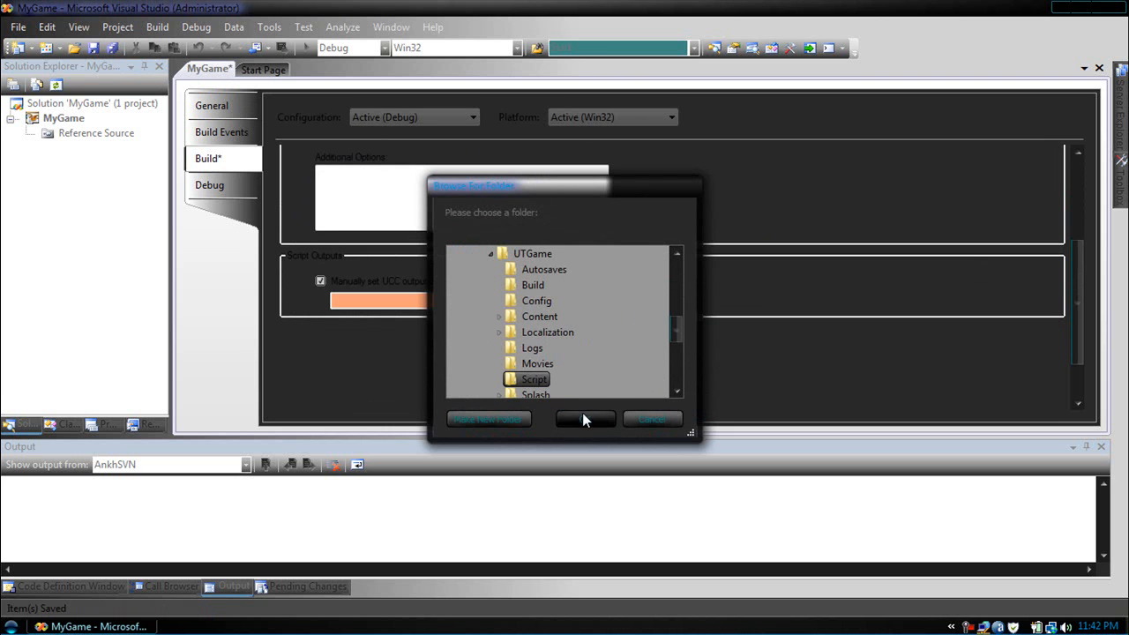
pyautogui.click(586, 420)
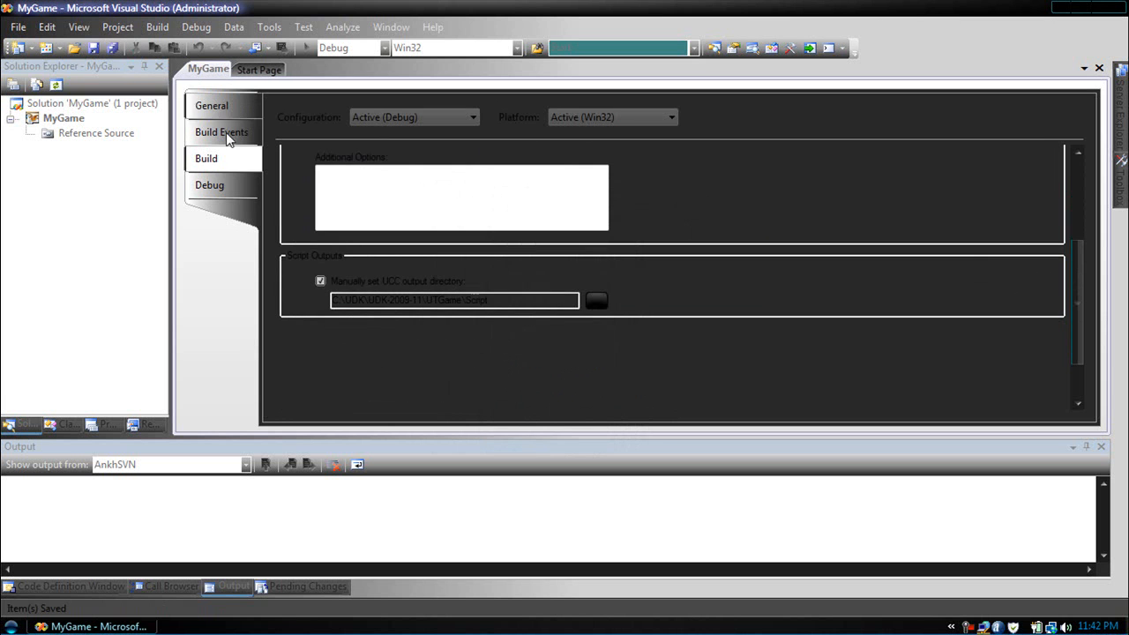
pyautogui.click(208, 185)
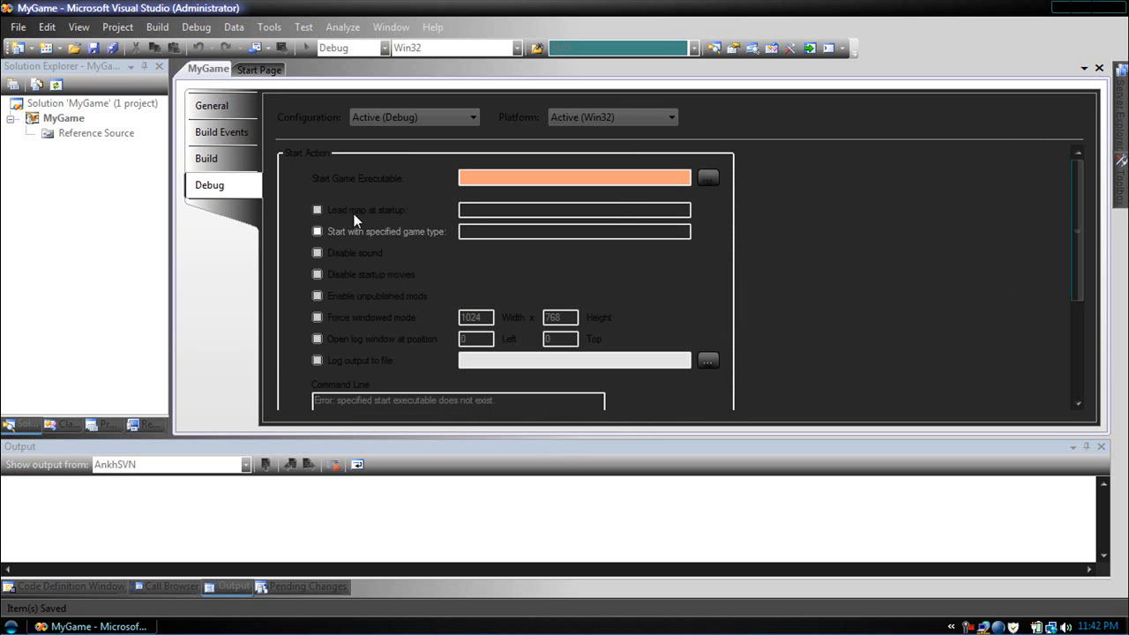
# Step: Launch UDK.exe loading map TestBed at startup with game type MyGame.MyGameInfo
pyautogui.click(709, 176)
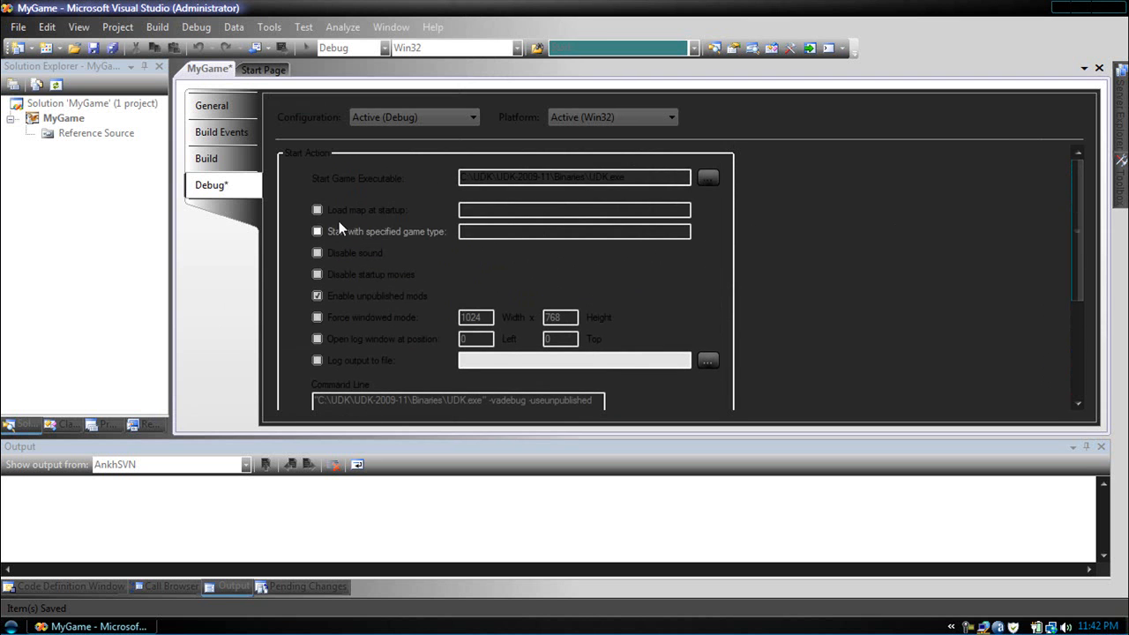
pyautogui.click(318, 210)
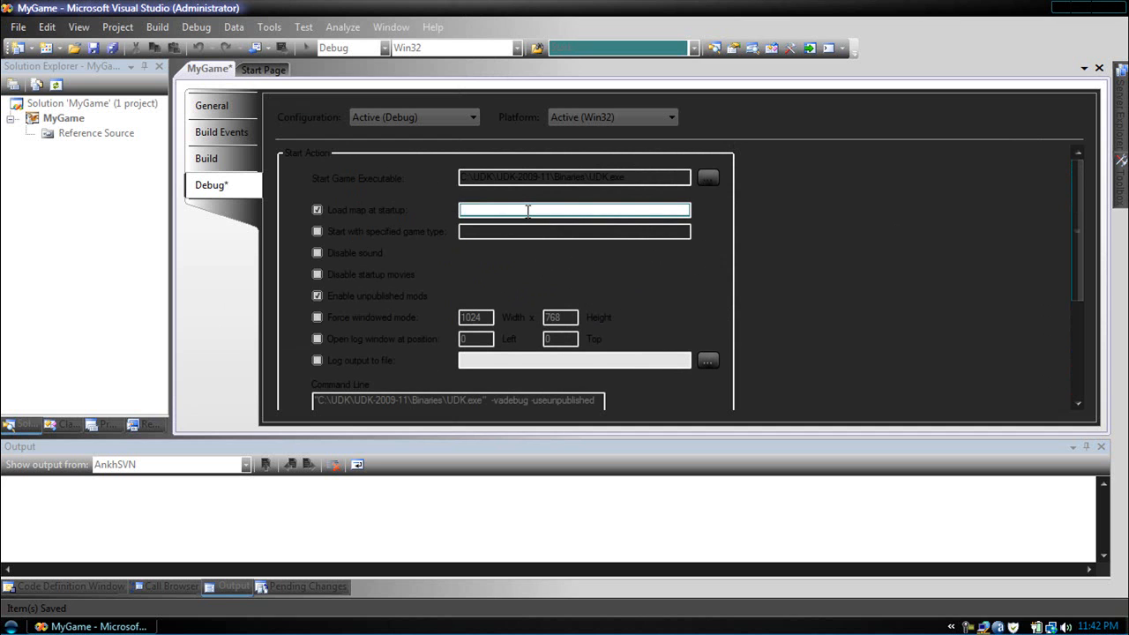
pyautogui.write('TestBed')
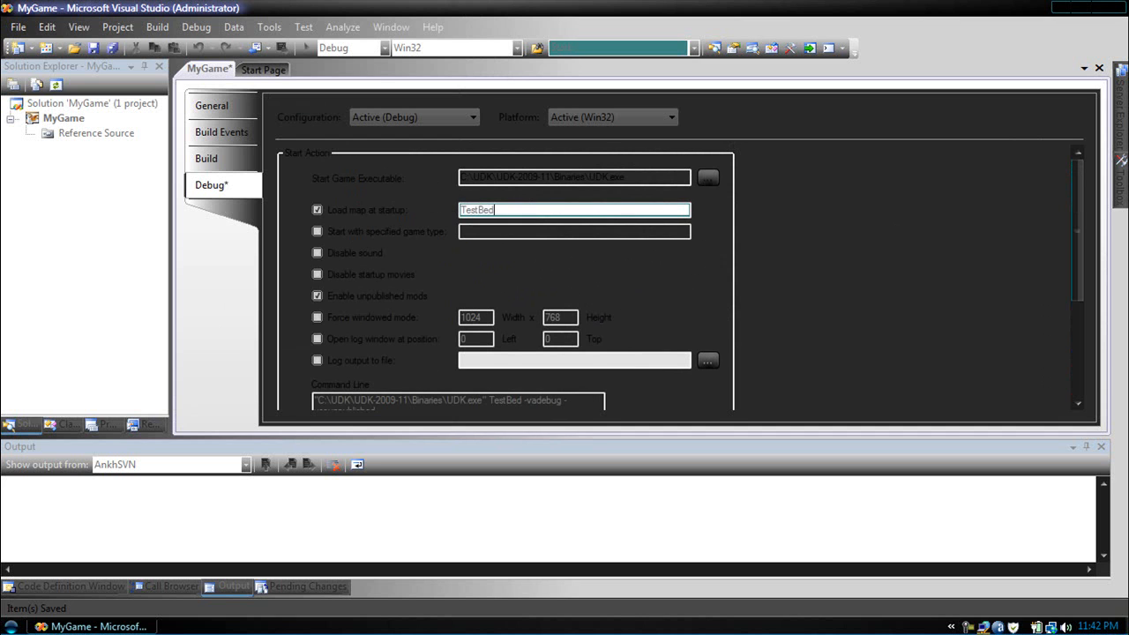
pyautogui.click(318, 231)
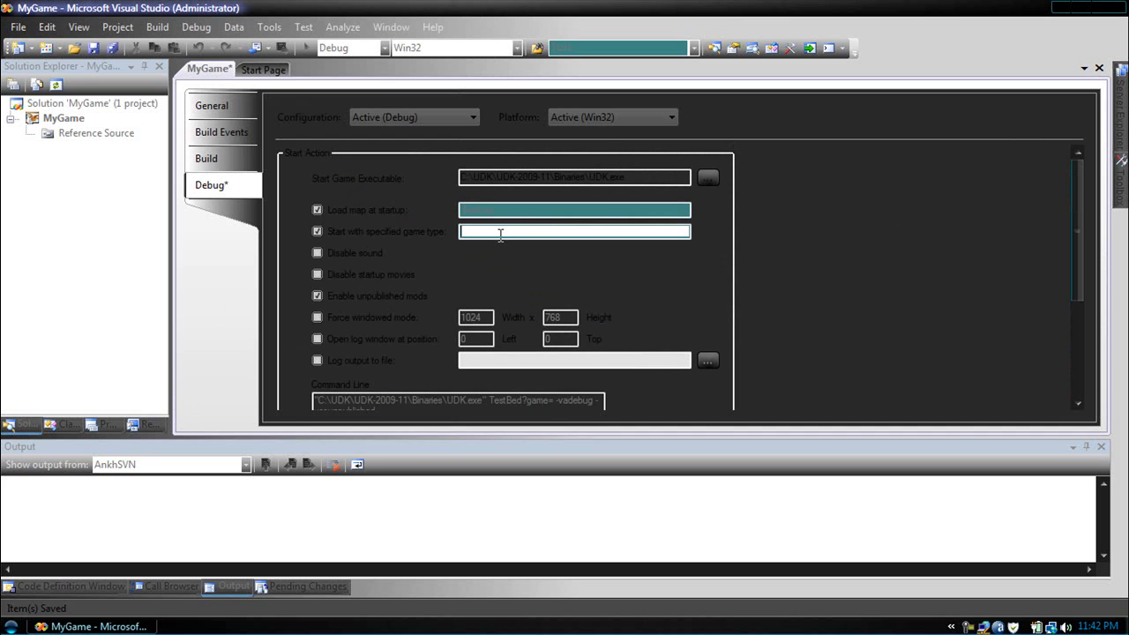
pyautogui.write('MyGame.My')
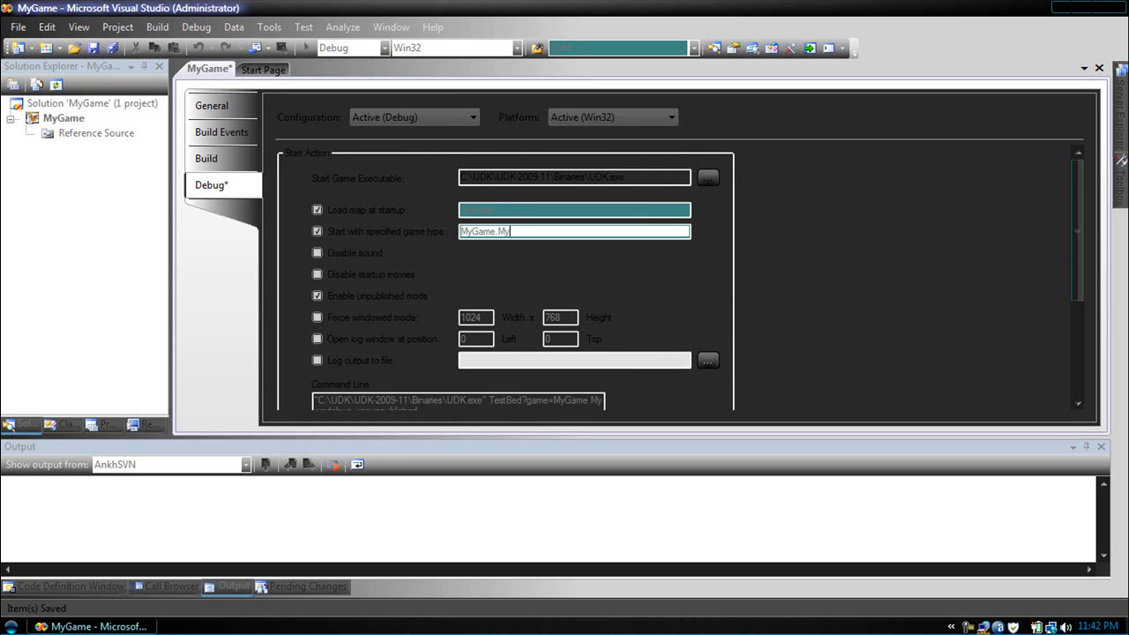
pyautogui.write('GameInfo')
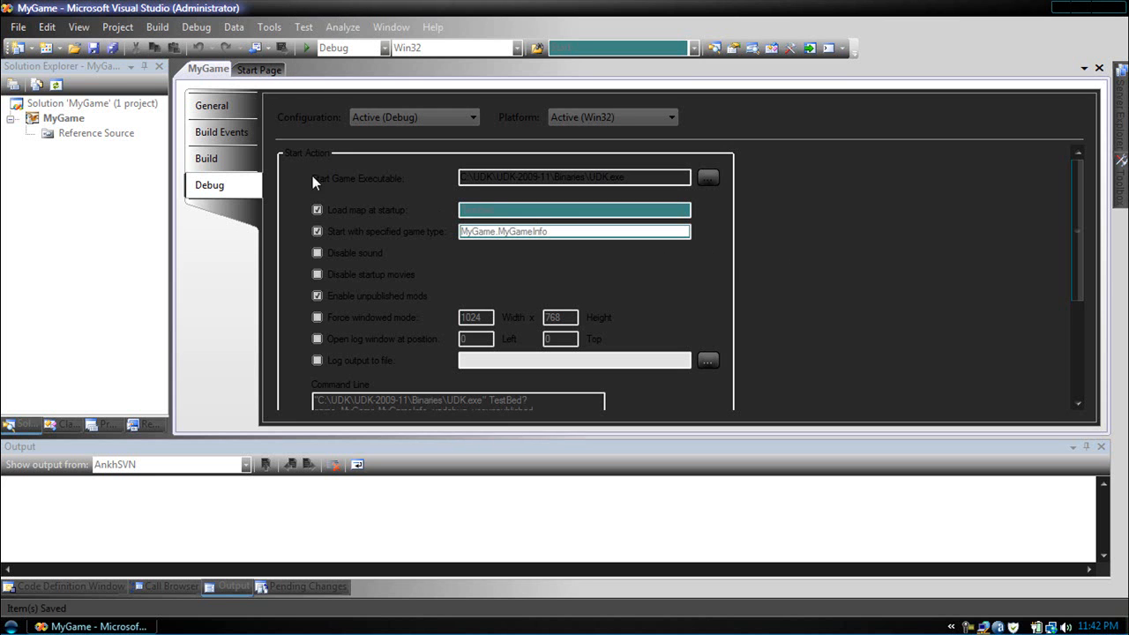
# Step: Add a new folder named Classes under the MyGame project
pyautogui.rightClick(64, 117)
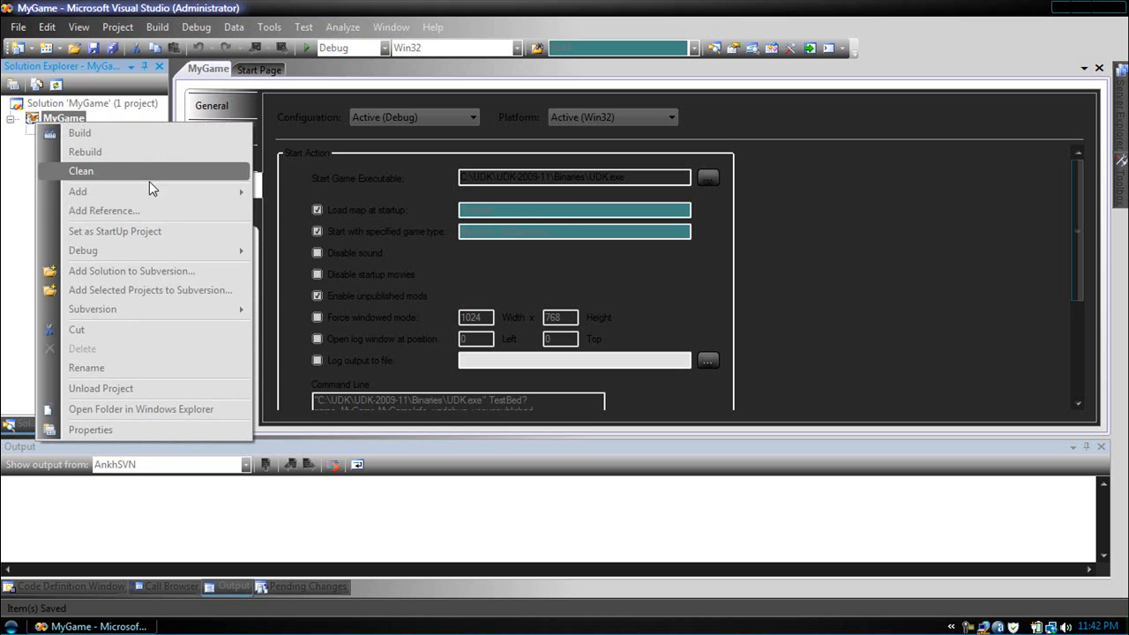
pyautogui.moveTo(78, 190)
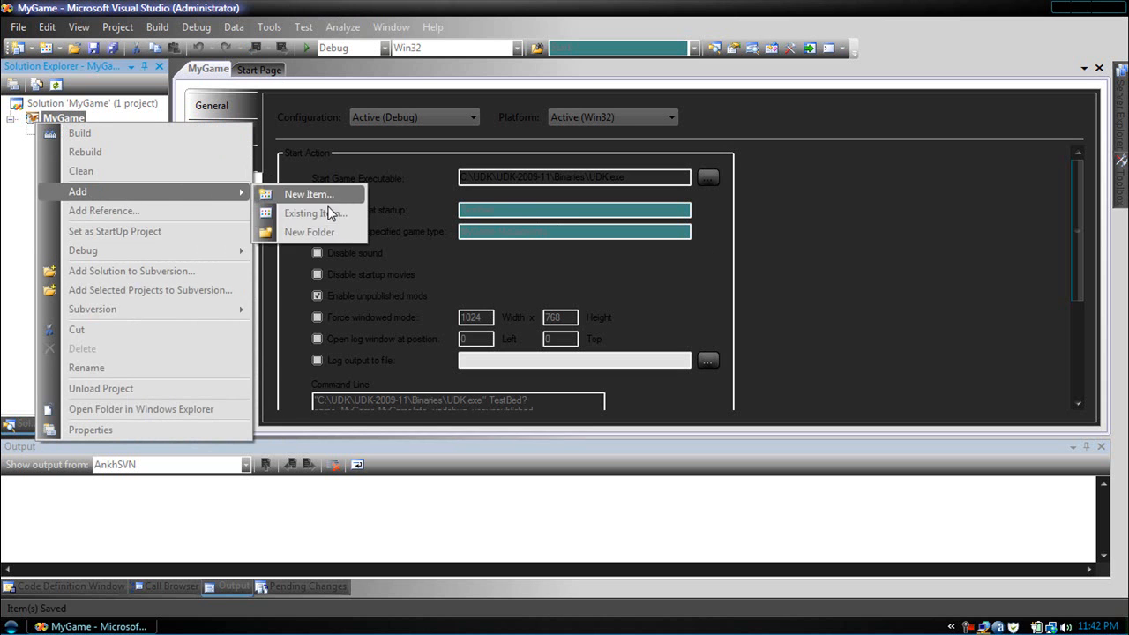
pyautogui.click(308, 233)
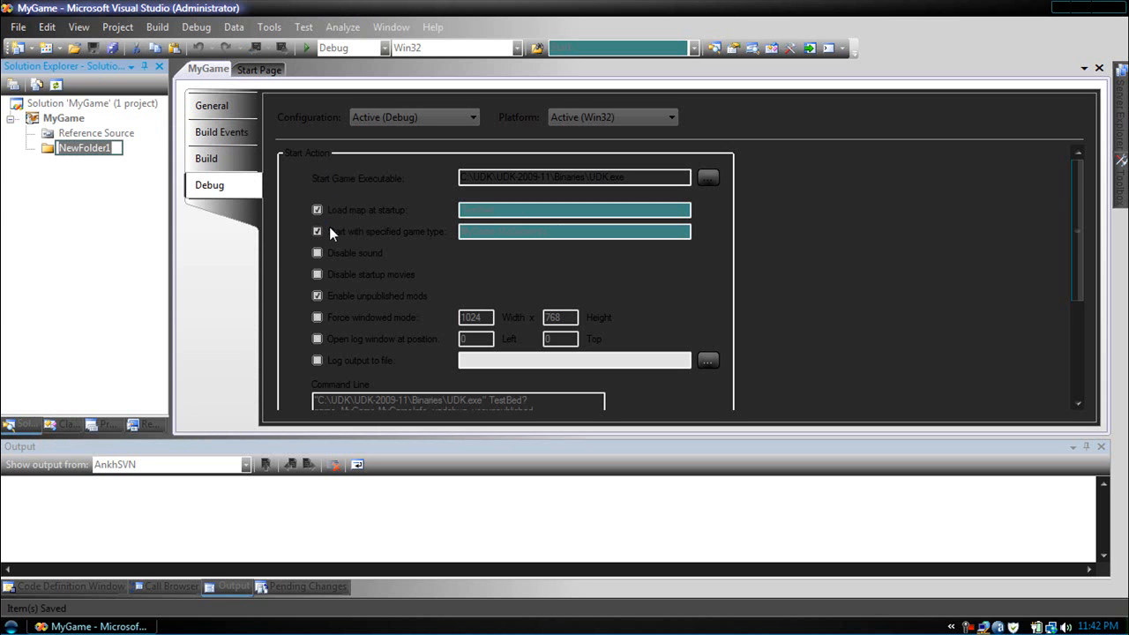
pyautogui.write('Classes')
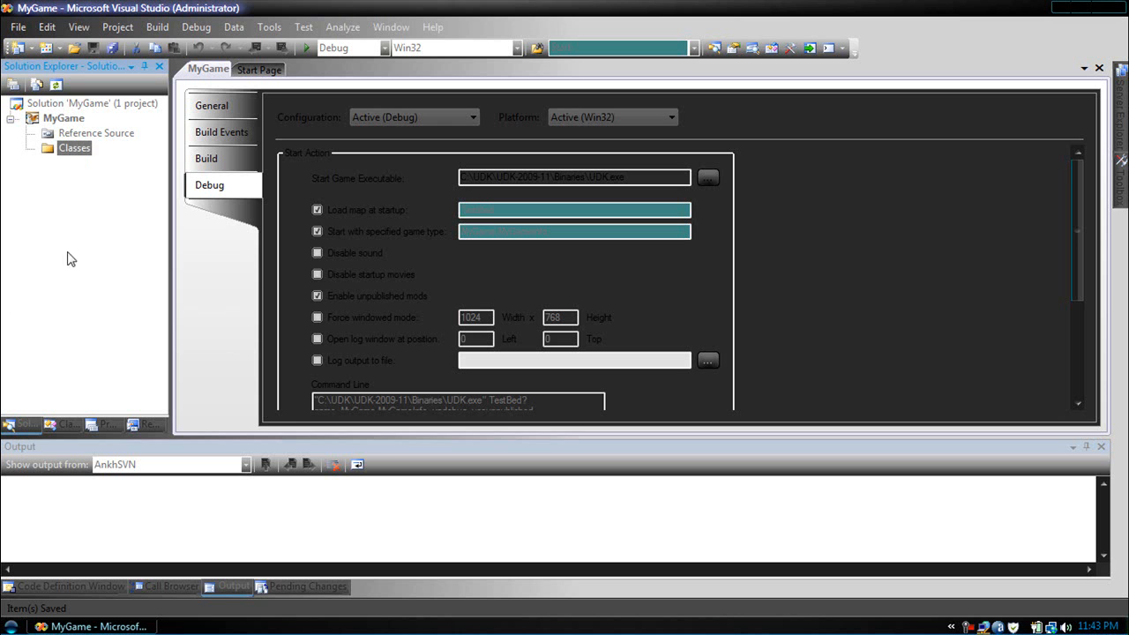
pyautogui.rightClick(75, 148)
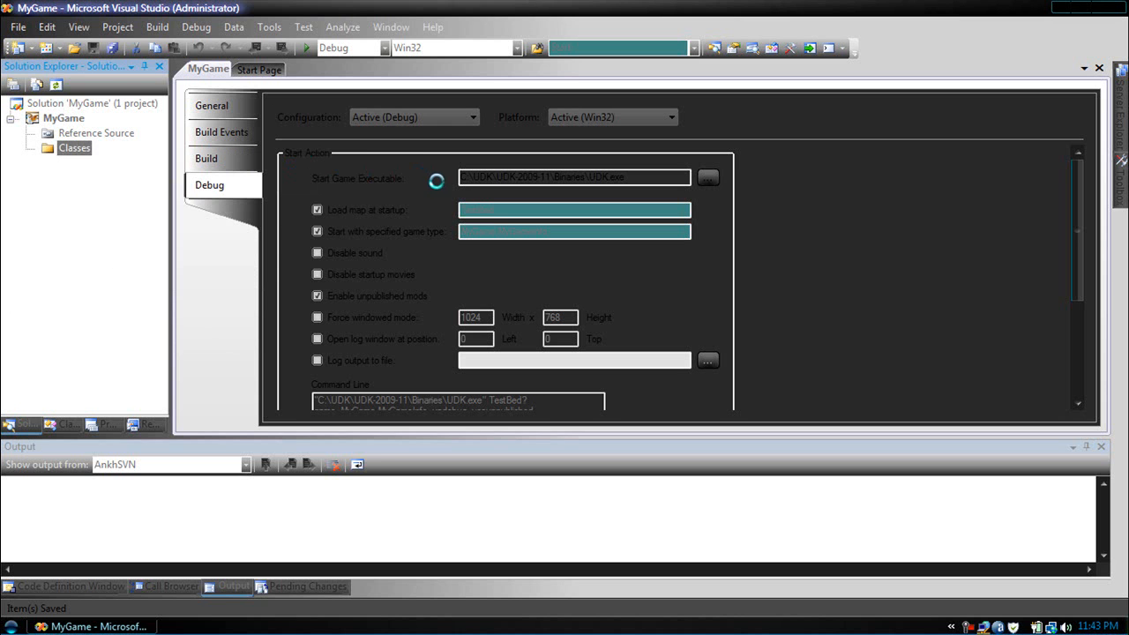
pyautogui.moveTo(450, 187)
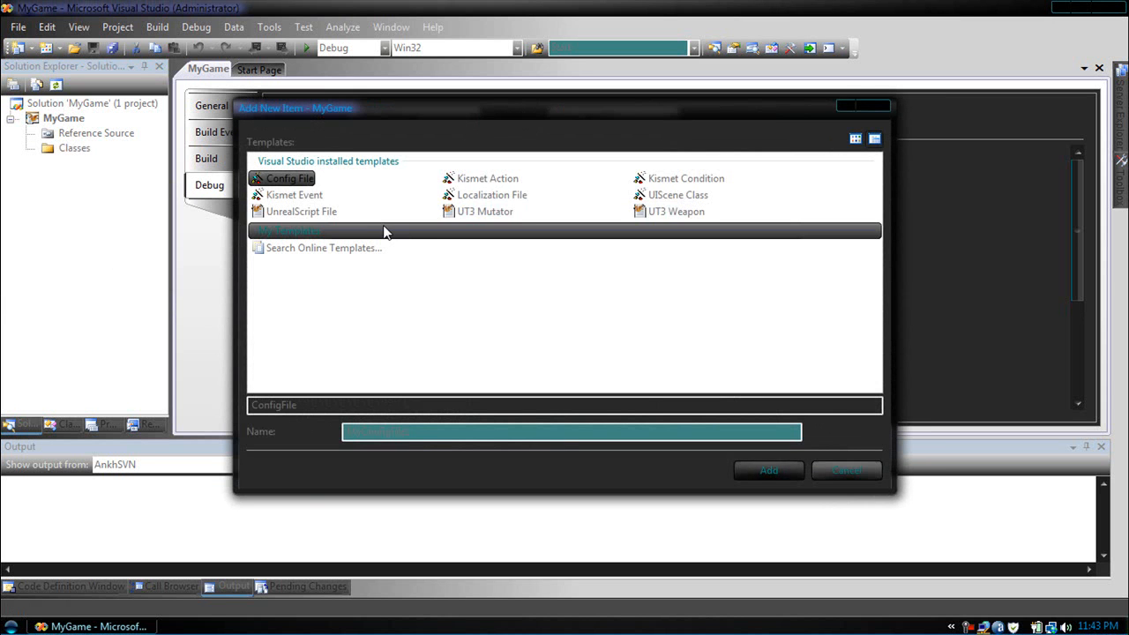
# Step: In Add New Item for the Classes folder, select the UnrealScript File template
pyautogui.click(302, 212)
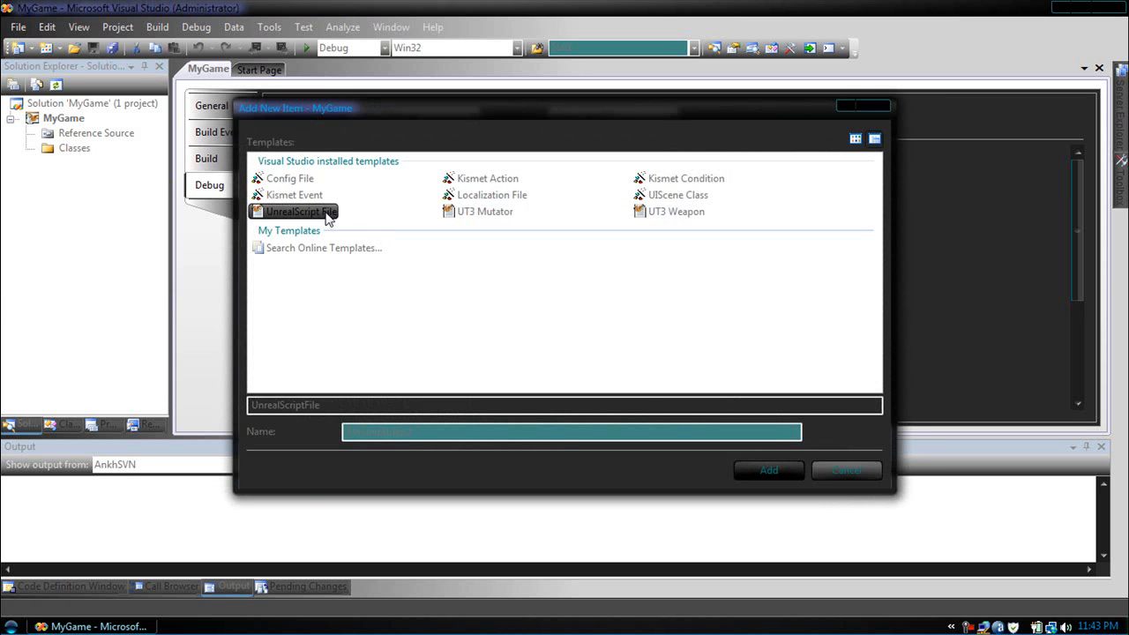